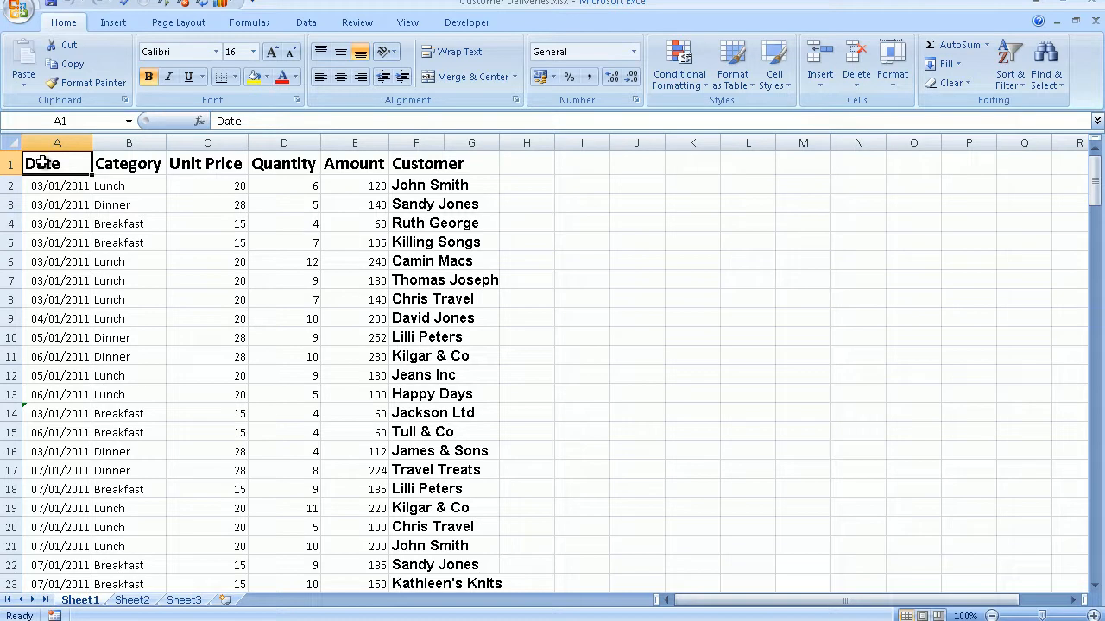
mouse_move(44, 164)
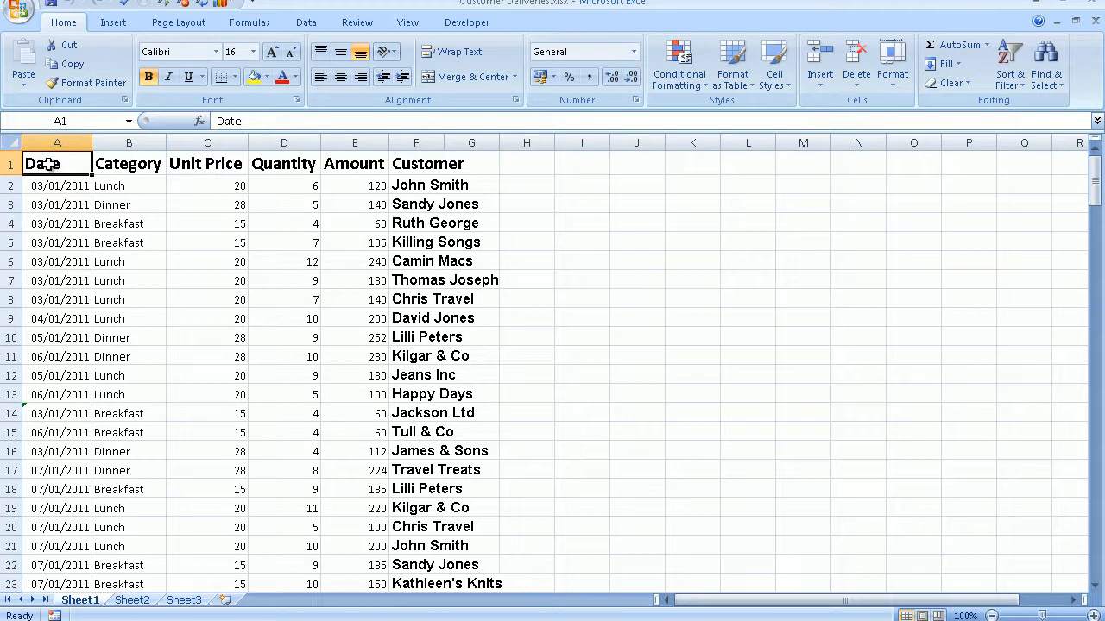
Step: Show the Insert ribbon with its PivotTable and chart tools
left_click(114, 21)
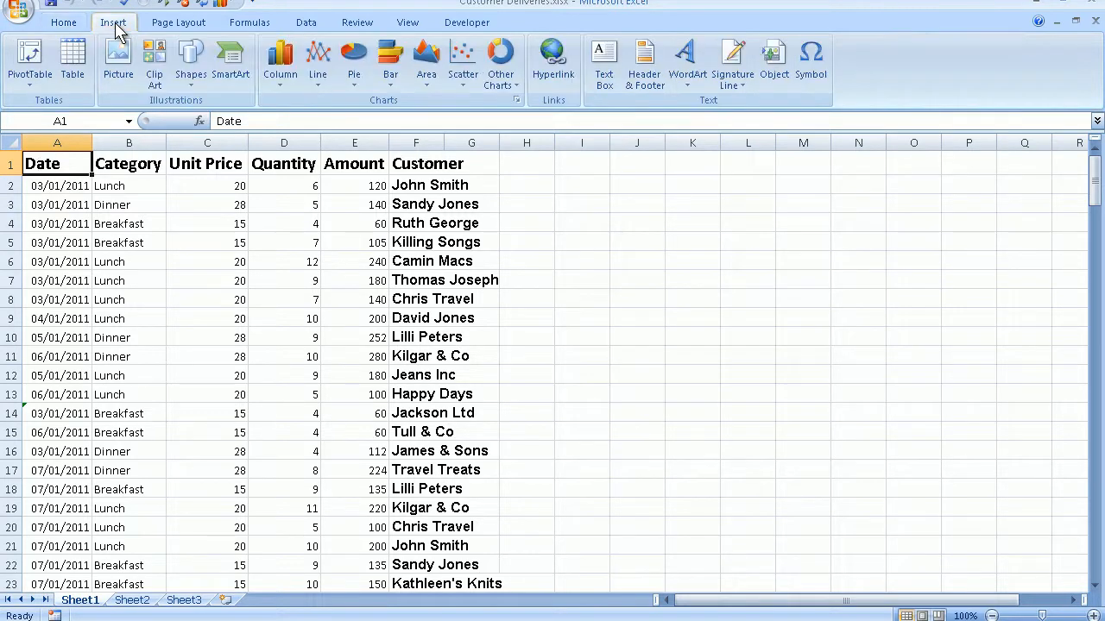
mouse_move(29, 56)
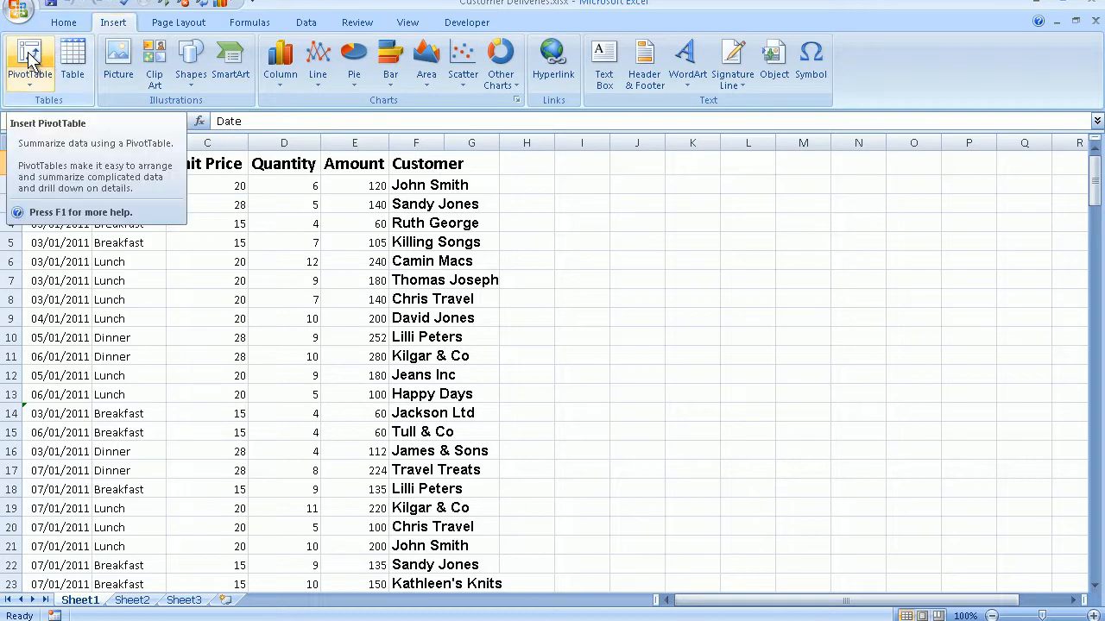
Step: Create an empty PivotTable from the deliveries data range on a new worksheet
left_click(30, 55)
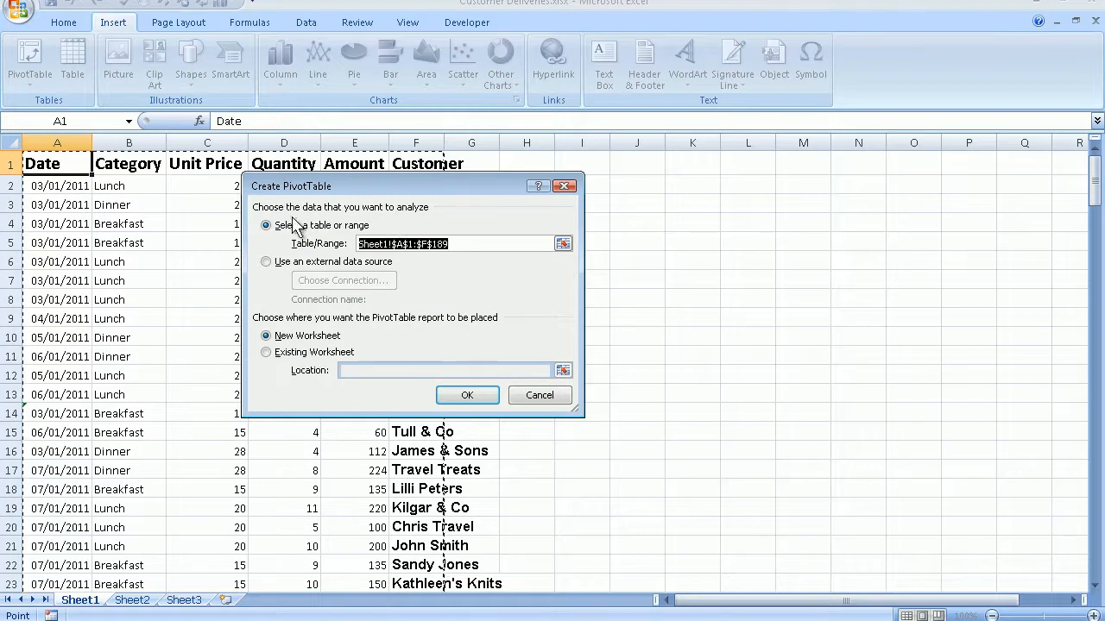
mouse_move(388, 262)
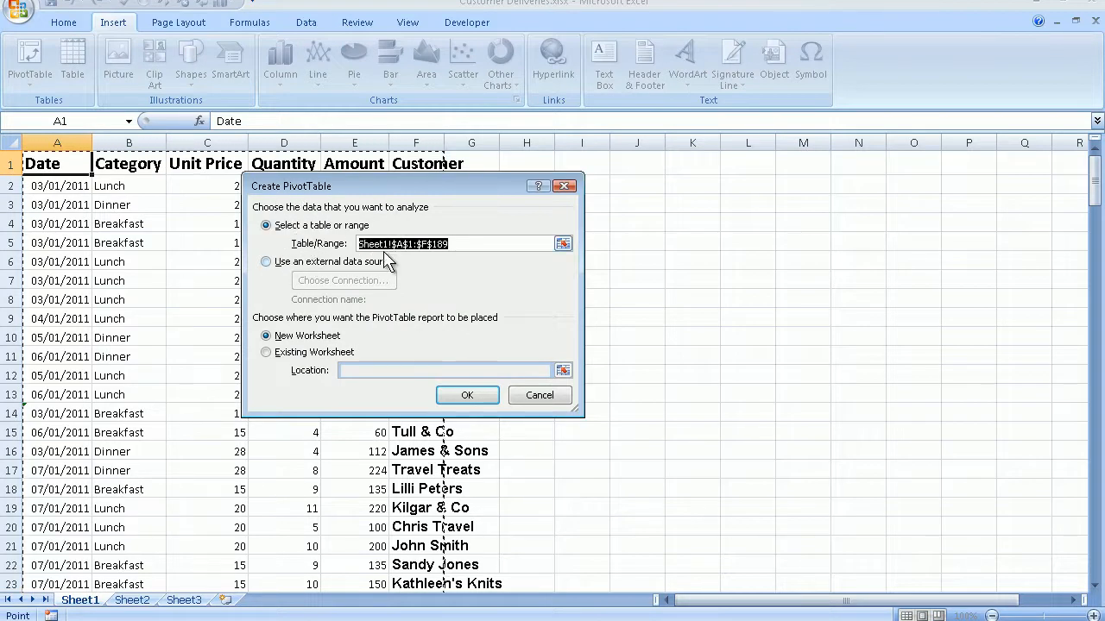
mouse_move(442, 262)
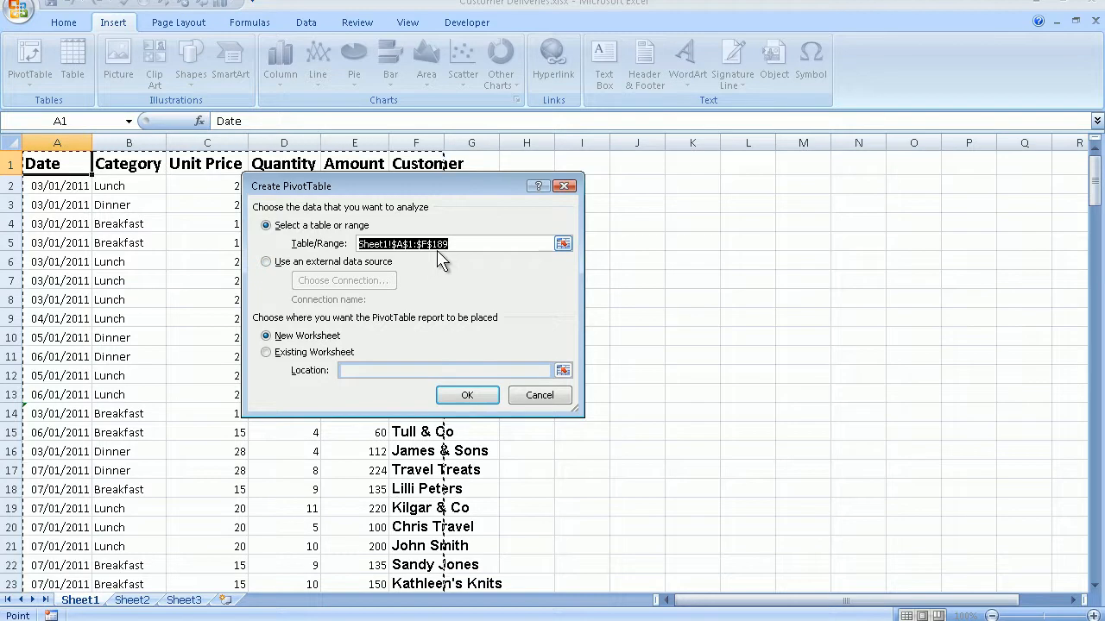
left_click(466, 394)
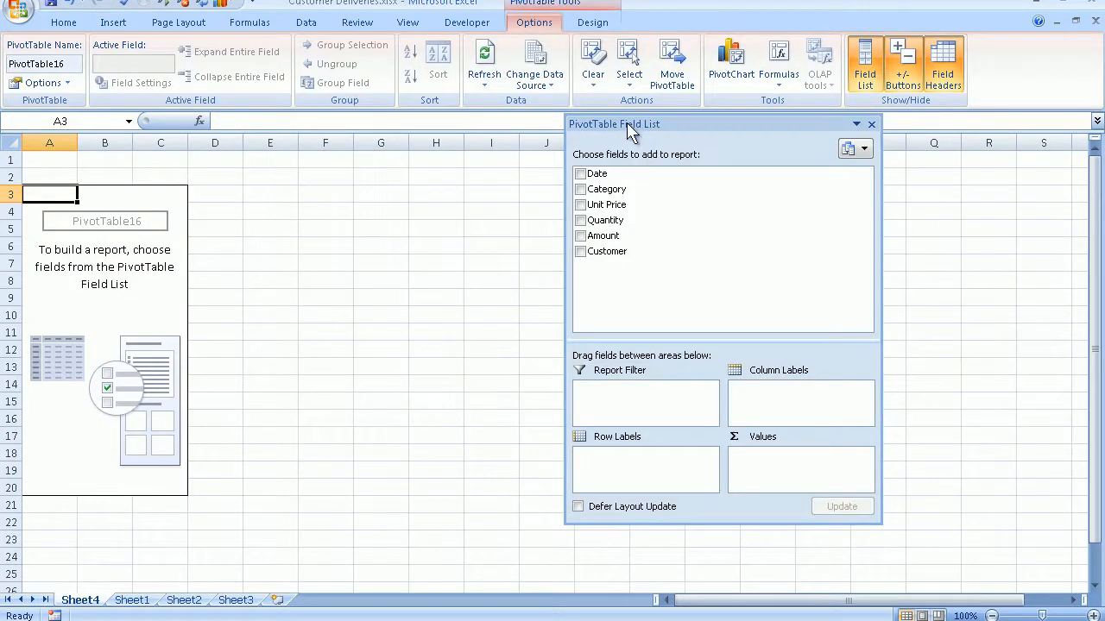
Step: Drag the PivotTable Field List pane further left, away from the worksheet
left_click_drag(630, 124, 466, 78)
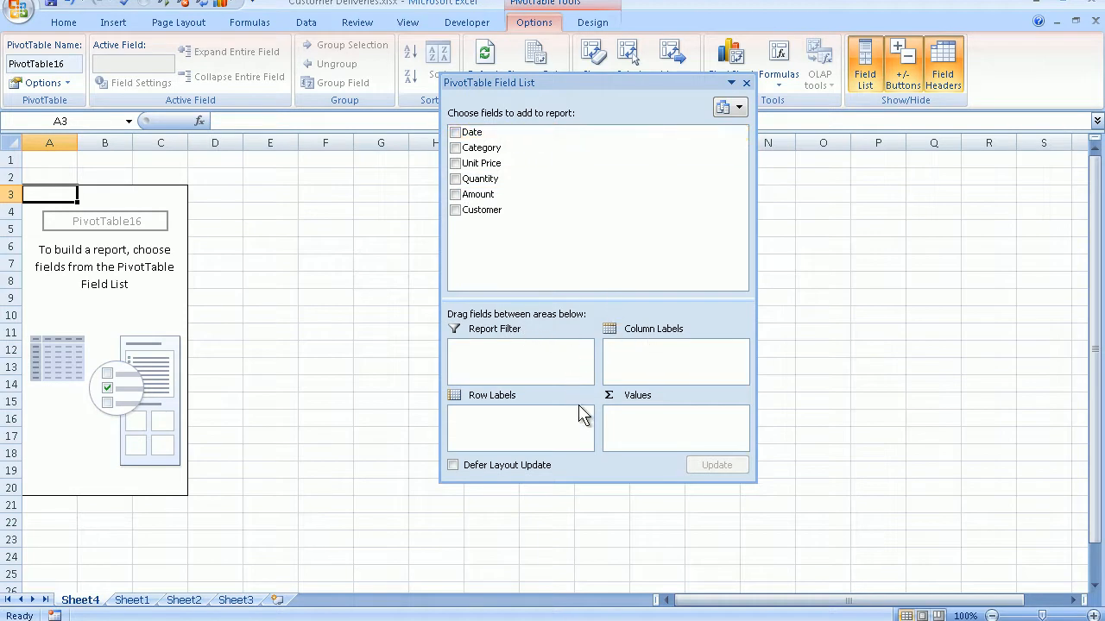
mouse_move(574, 279)
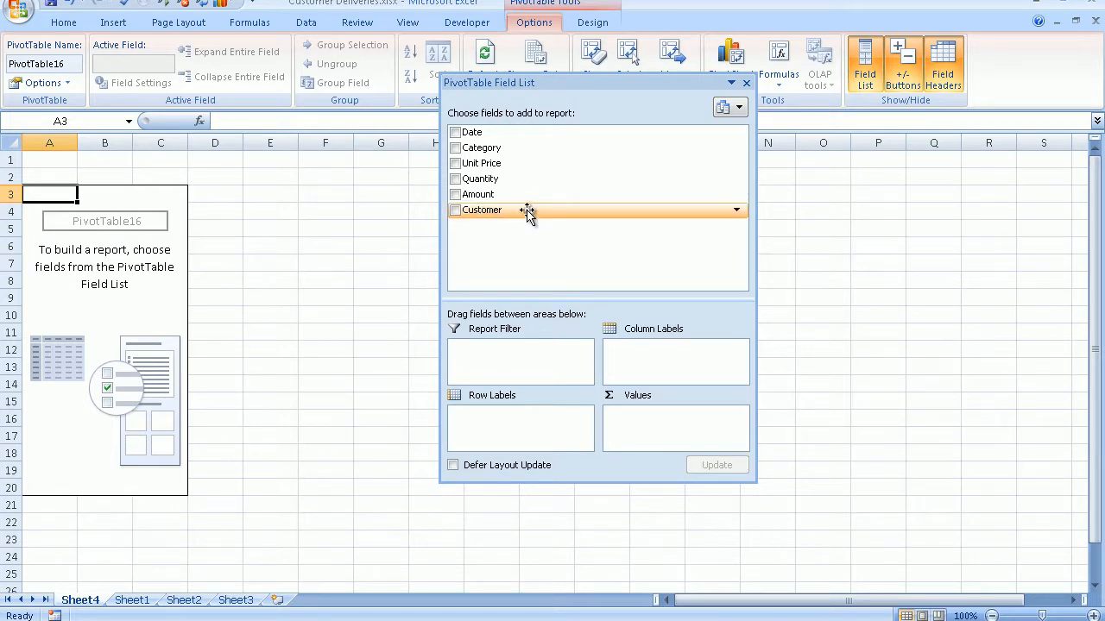
Step: Place Customer in Report Filter, Category in Row Labels and Sum of Amount in Values (total 42,190)
left_click_drag(526, 211, 526, 256)
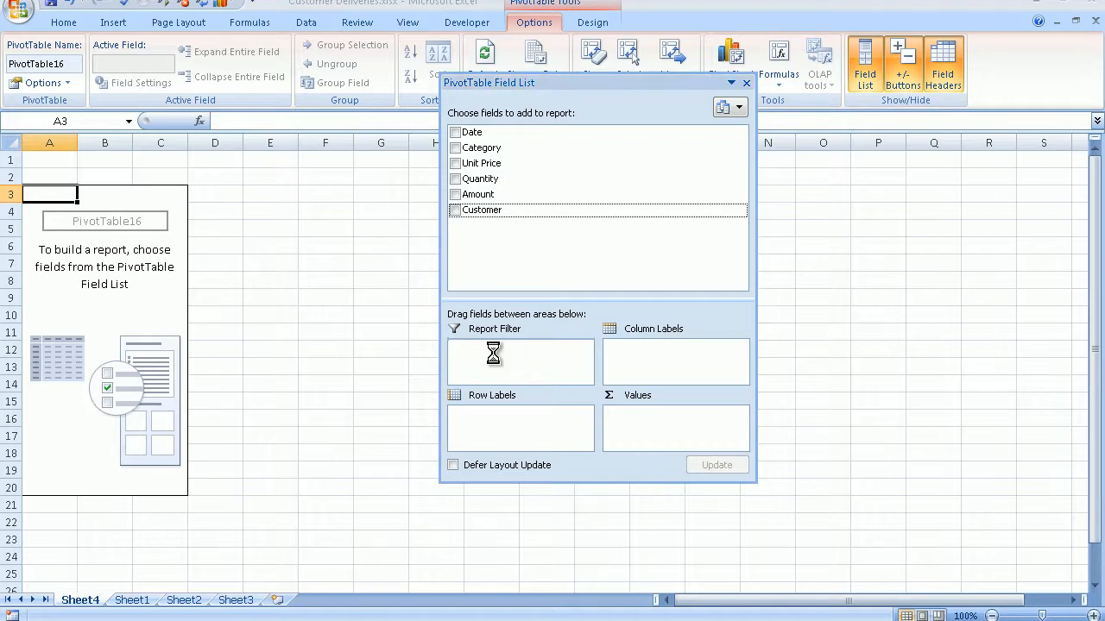
left_click(456, 210)
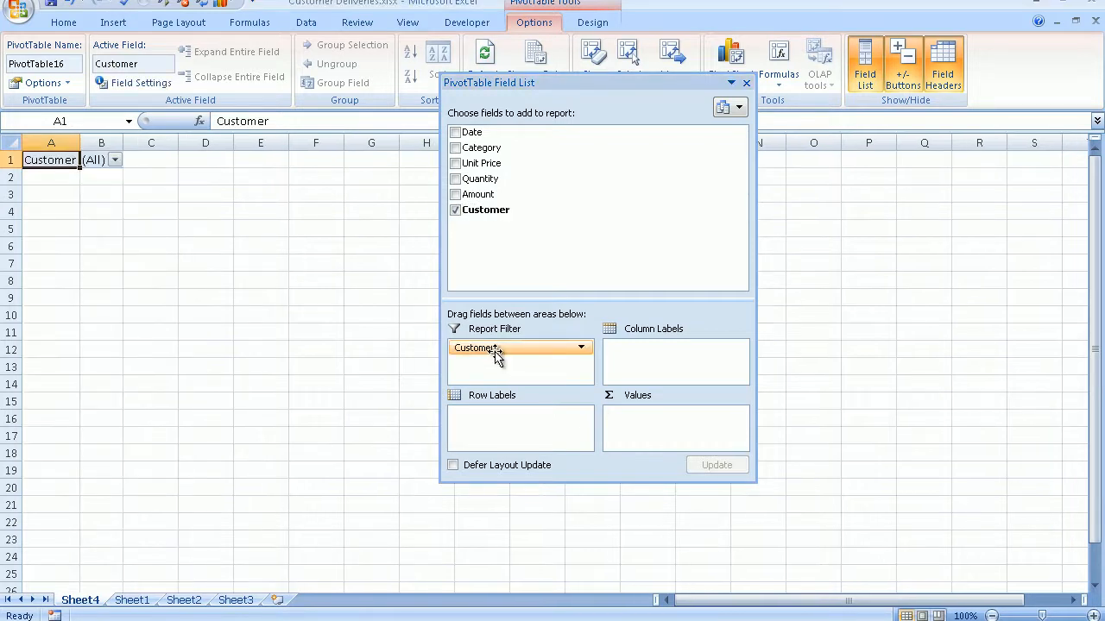
mouse_move(497, 148)
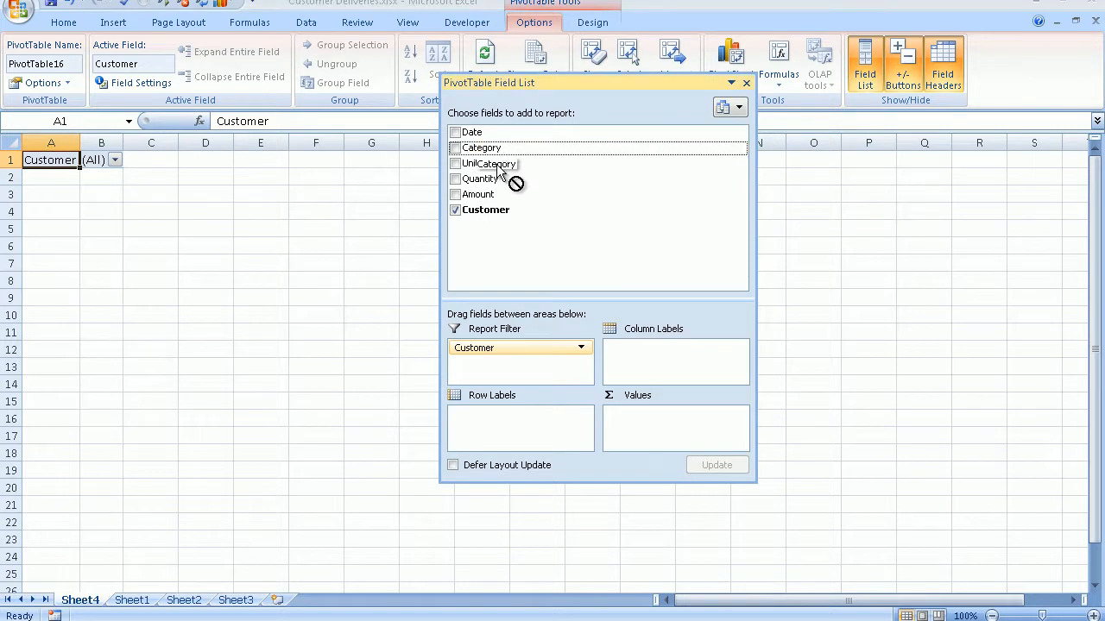
left_click_drag(497, 164, 504, 414)
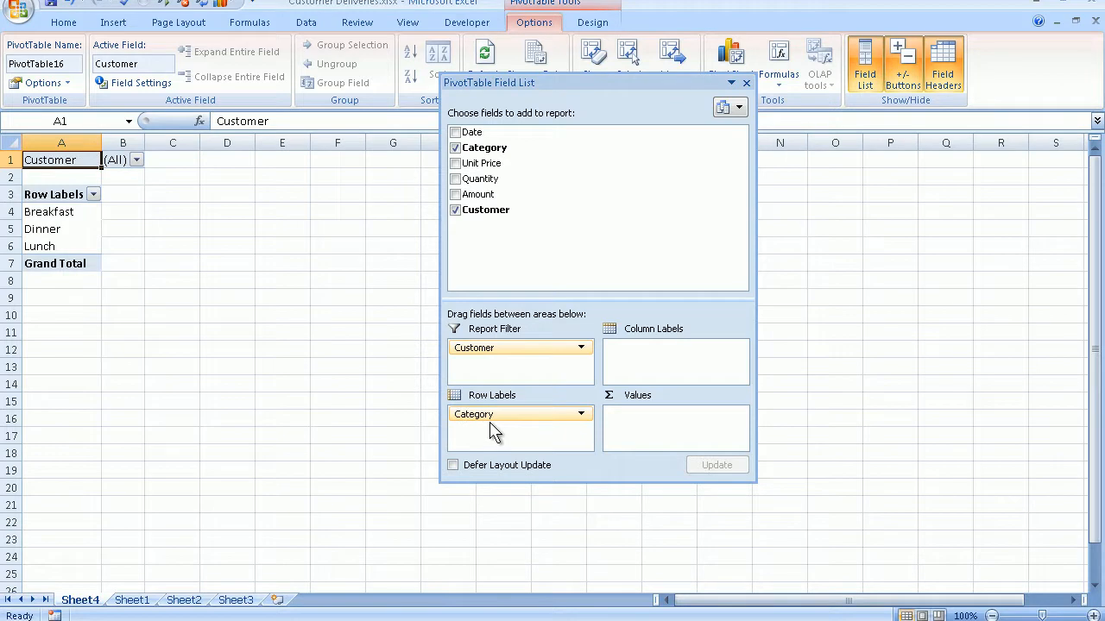
mouse_move(504, 194)
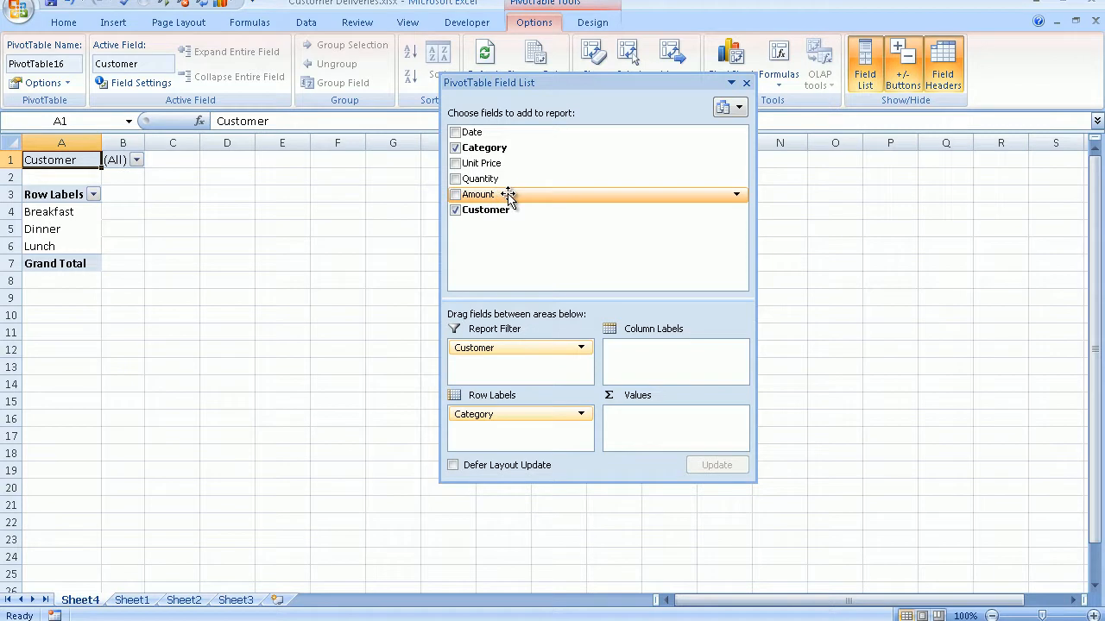
left_click_drag(476, 194, 671, 423)
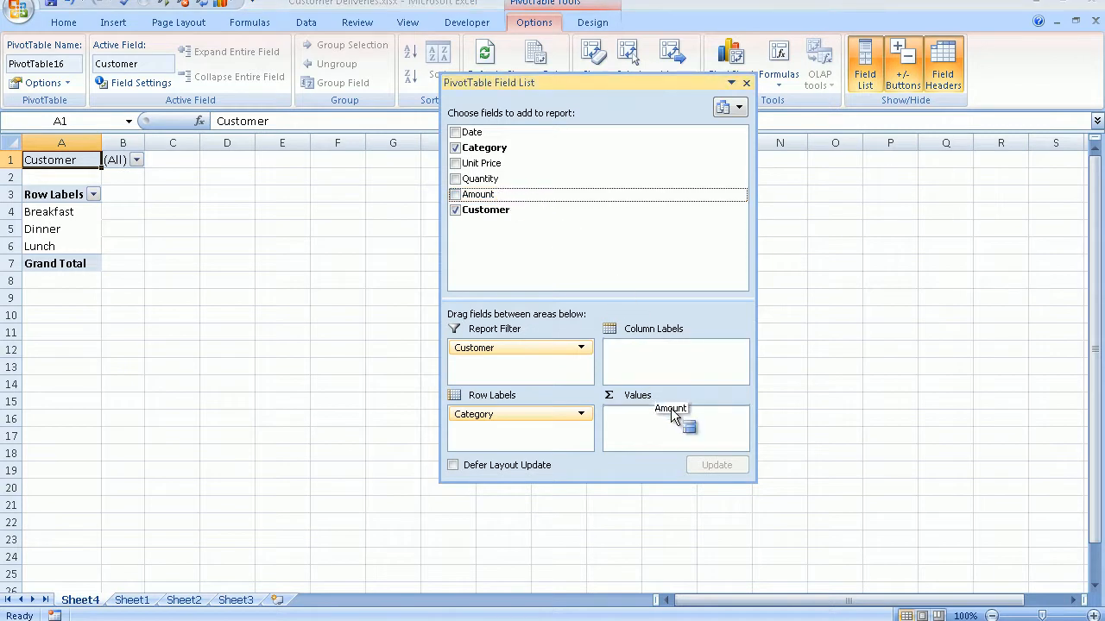
left_click(455, 193)
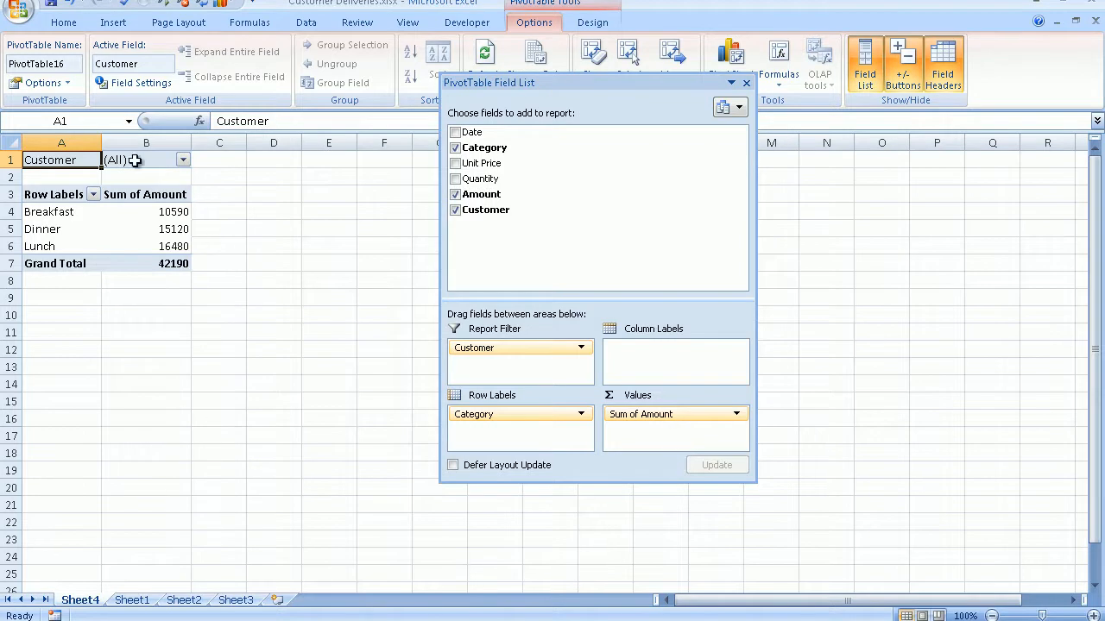
mouse_move(113, 160)
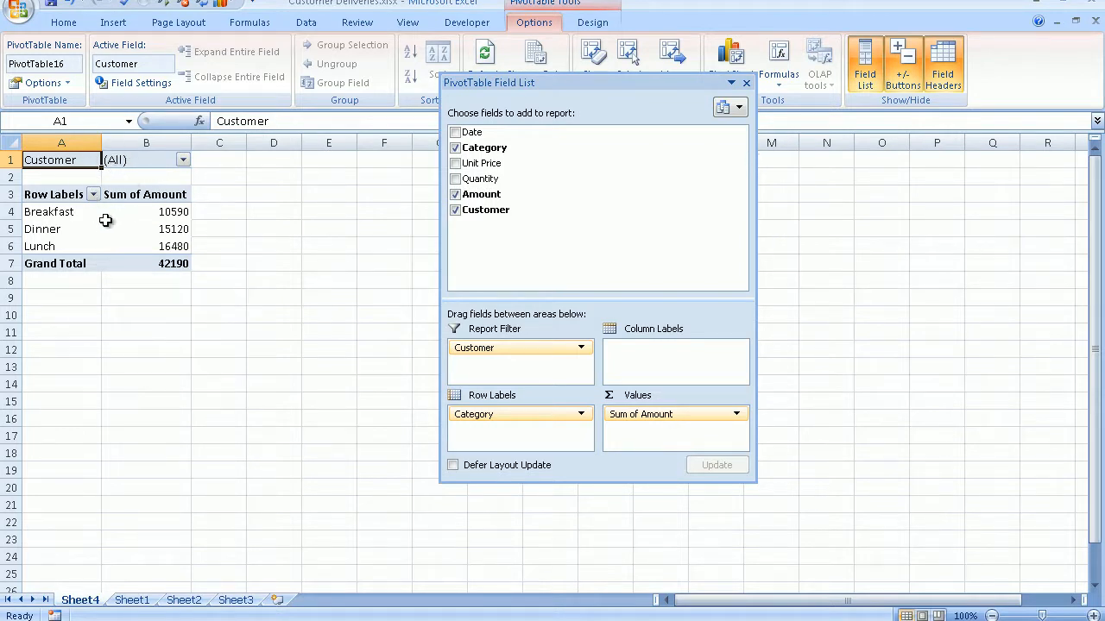
mouse_move(172, 162)
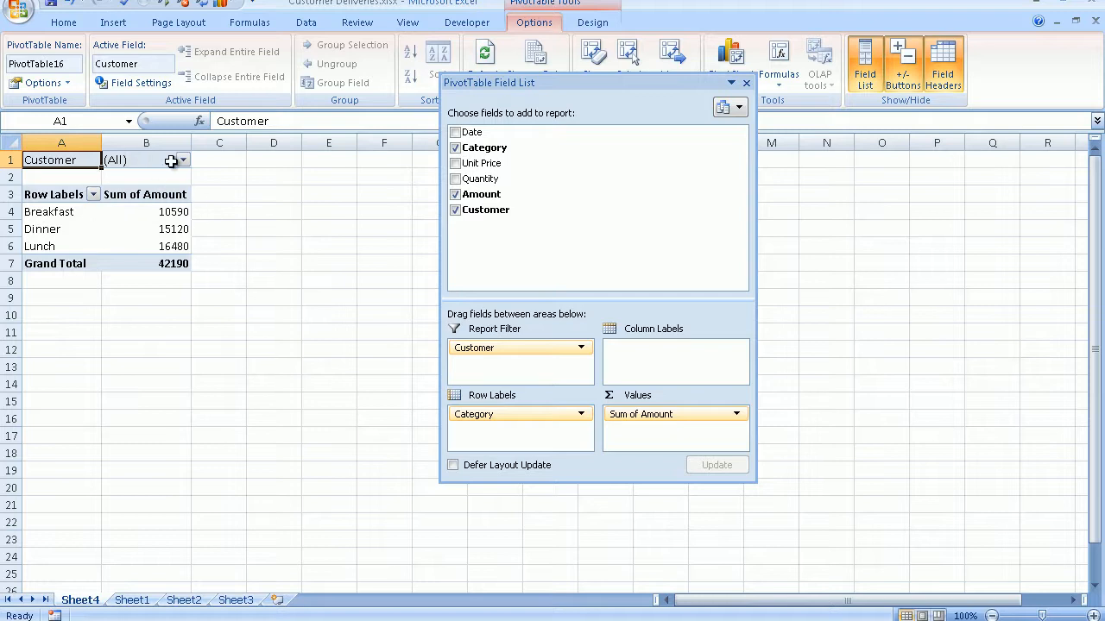
mouse_move(145, 188)
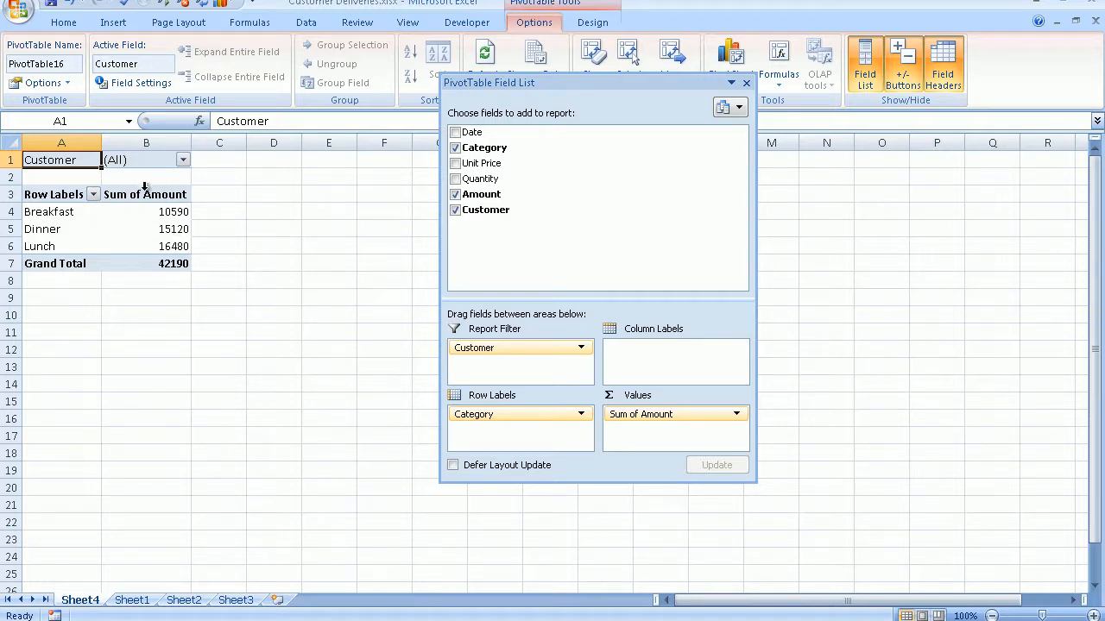
mouse_move(561, 178)
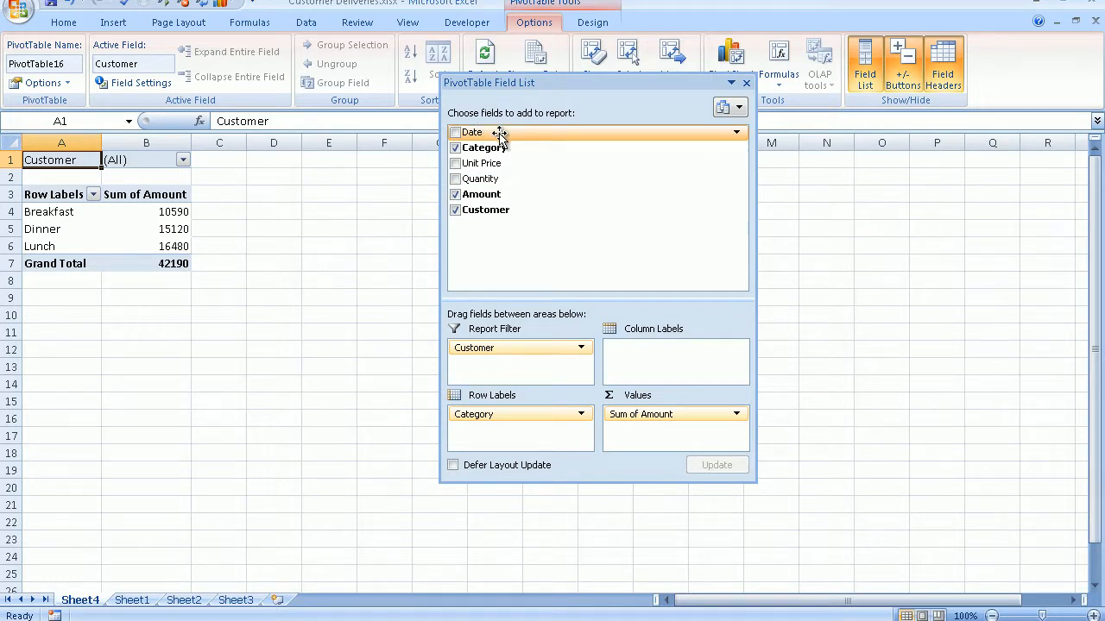
Step: Add Date as a second row field below Category to split totals by day
left_click_drag(473, 131, 492, 415)
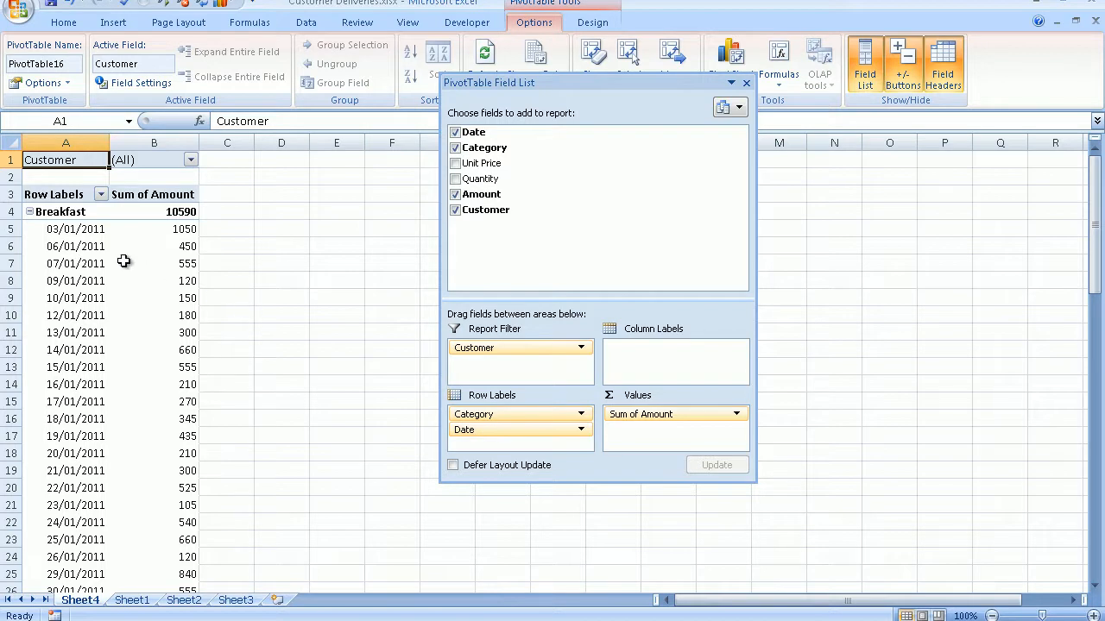
mouse_move(154, 246)
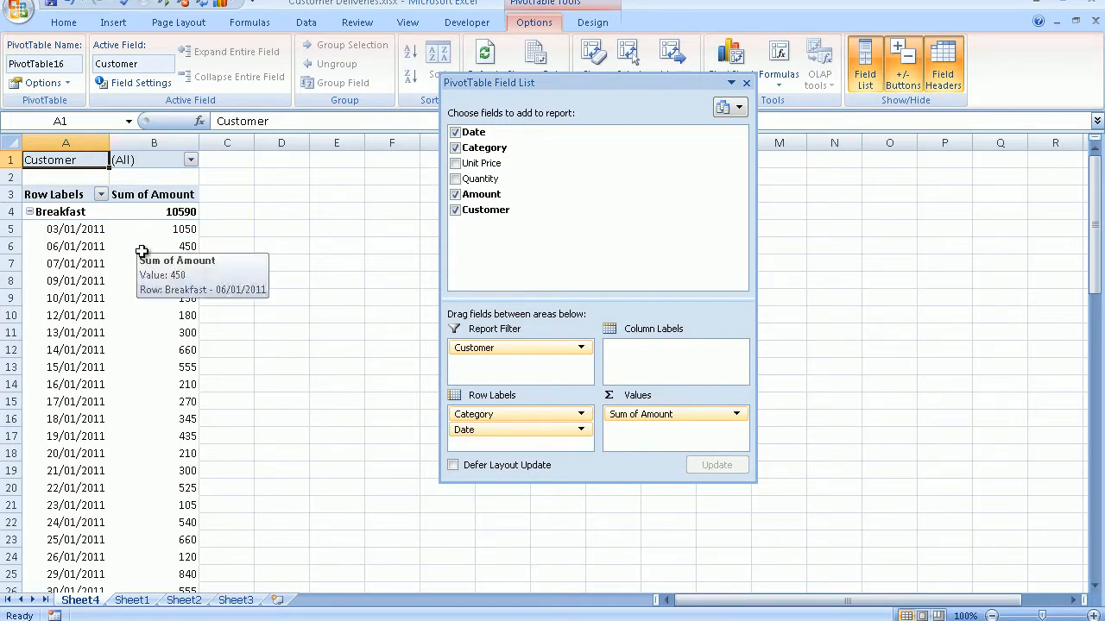
mouse_move(123, 314)
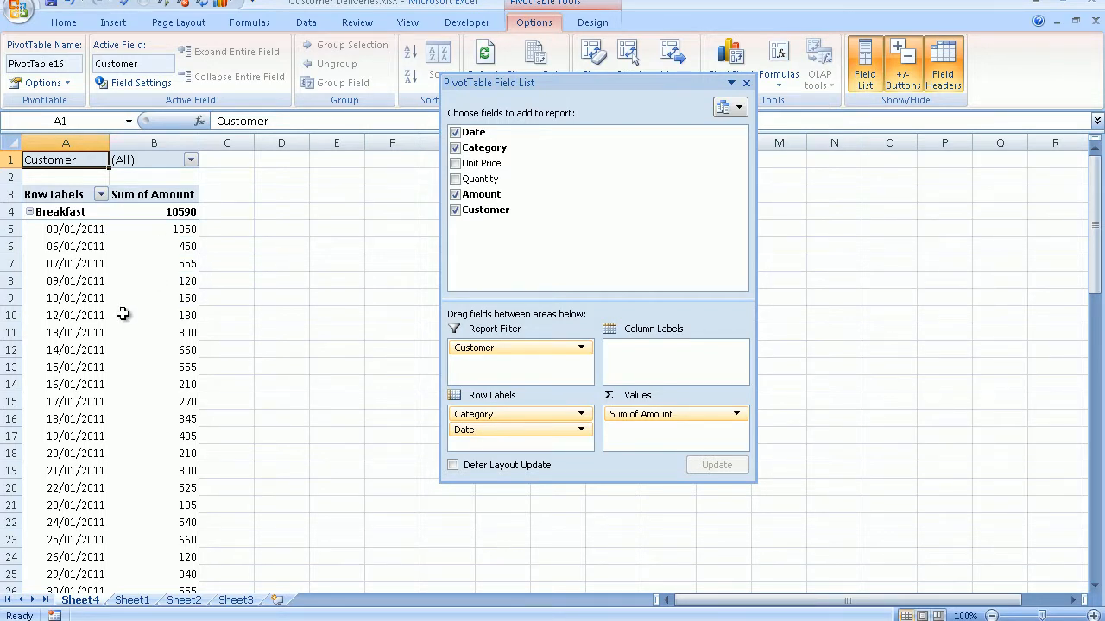
mouse_move(137, 265)
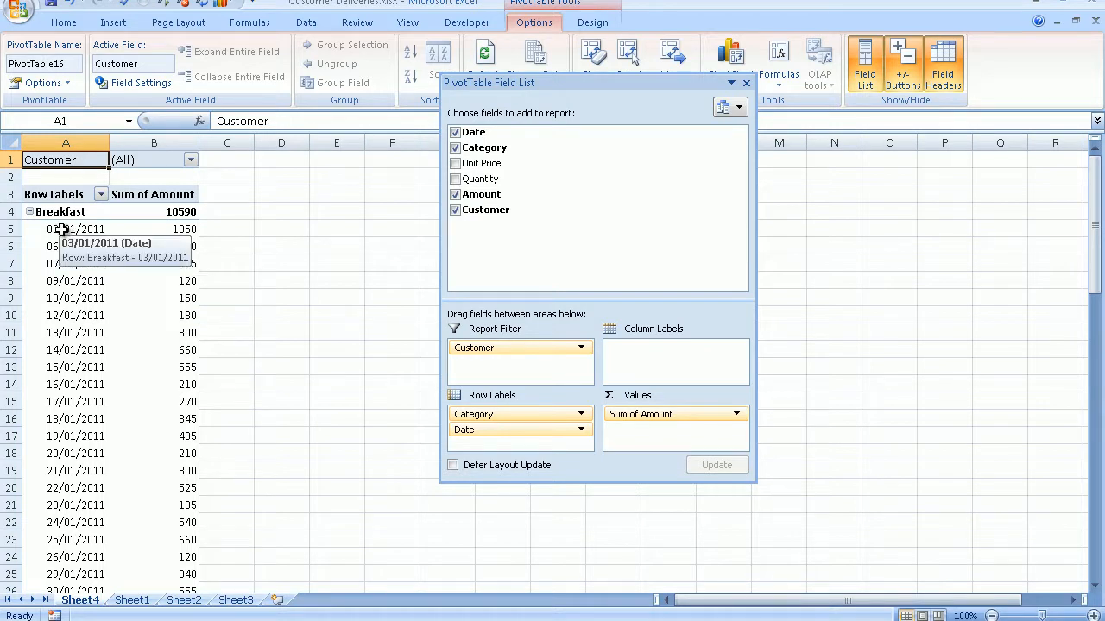
left_click(76, 228)
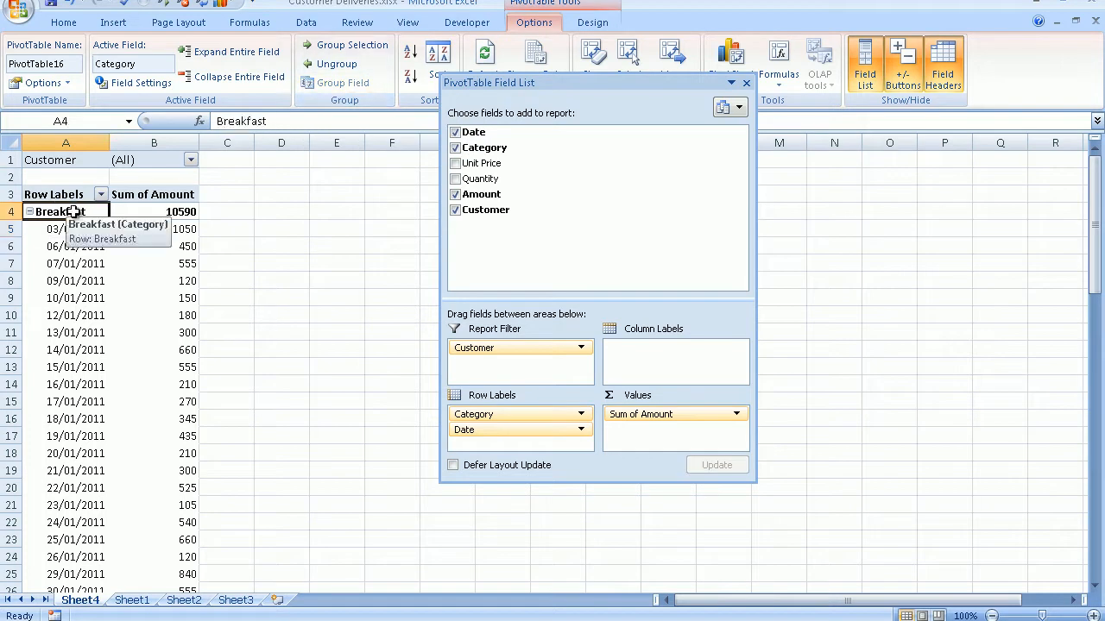
mouse_move(343, 83)
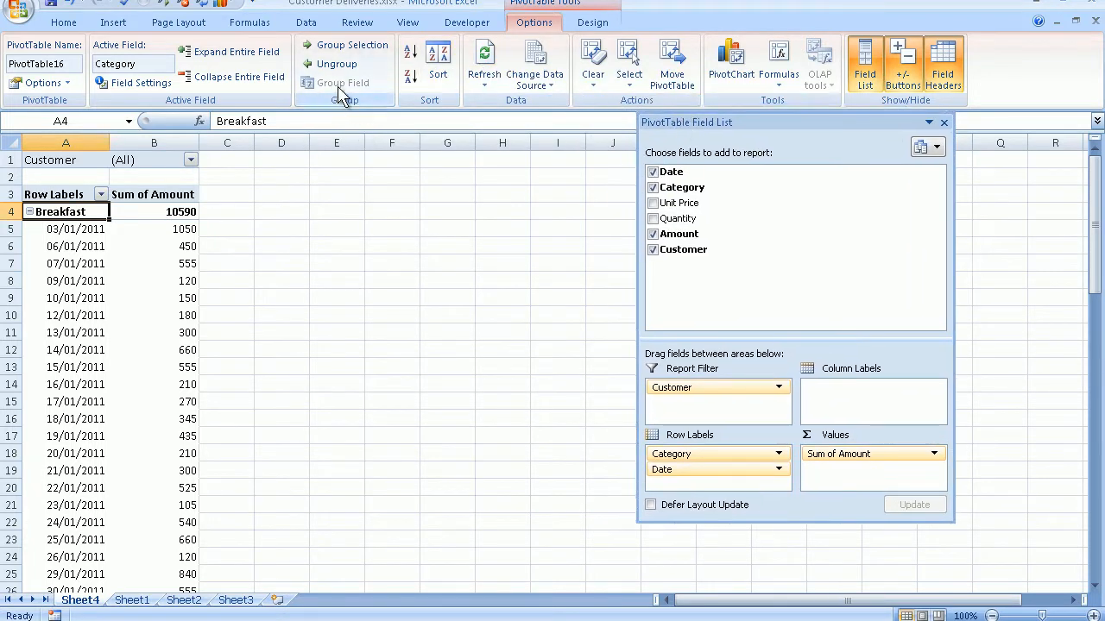
mouse_move(342, 83)
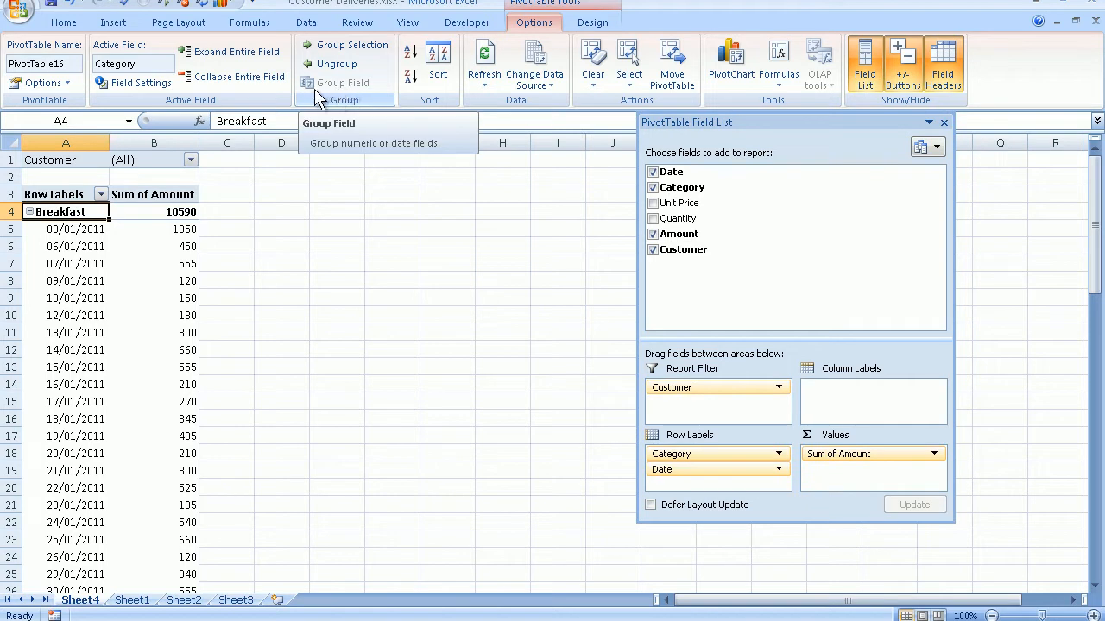
mouse_move(128, 221)
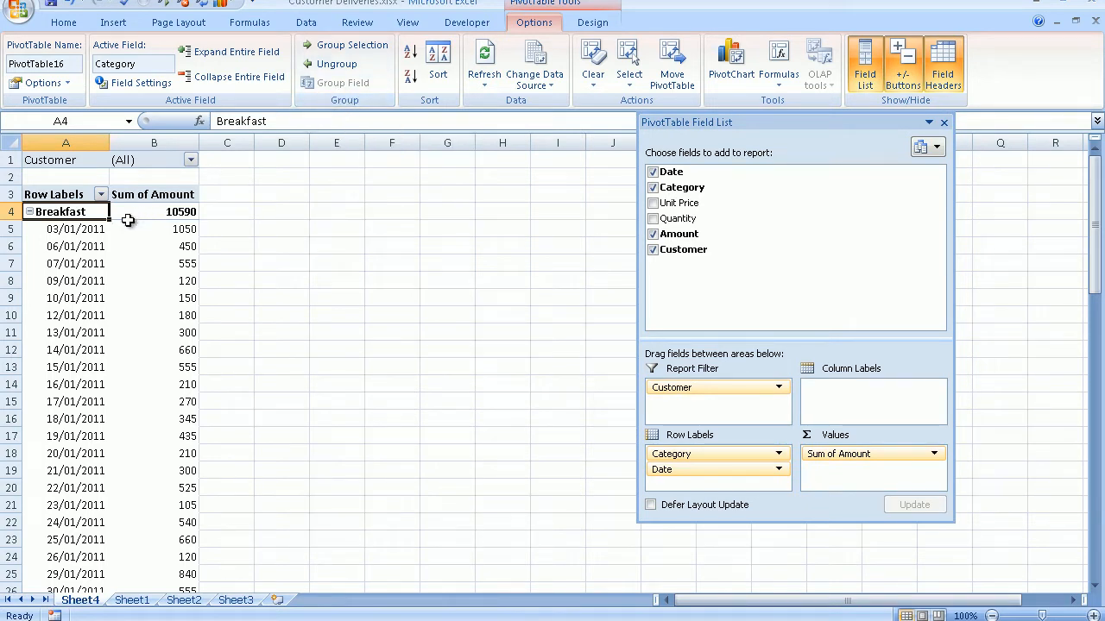
left_click(76, 228)
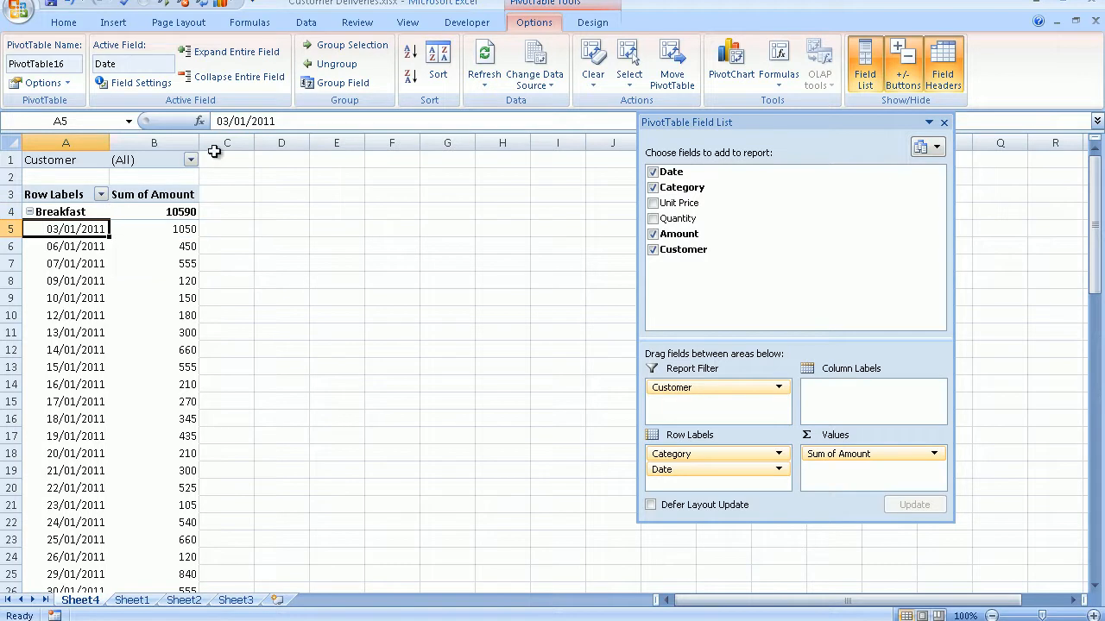
mouse_move(342, 82)
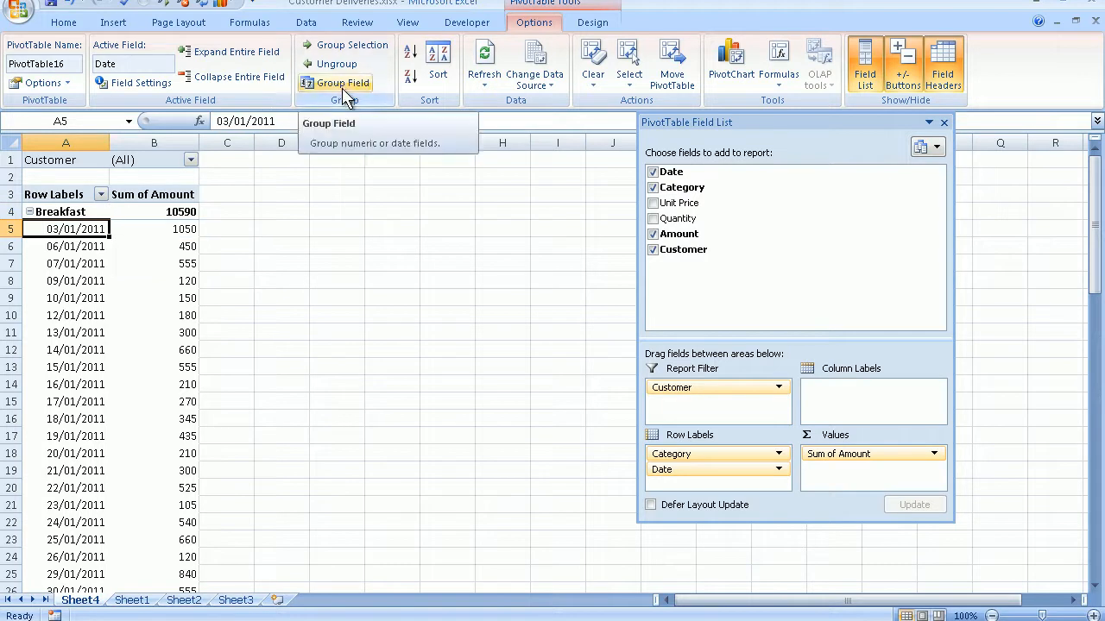
Step: Group the Date field by Days in 7-day periods instead of Months
left_click(342, 83)
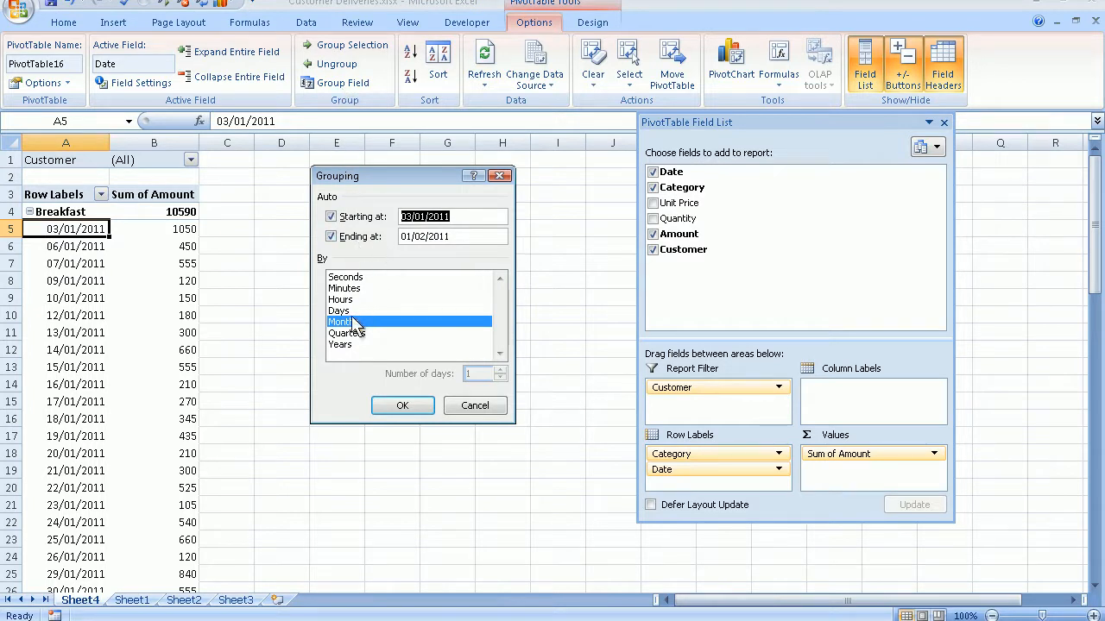
left_click(342, 323)
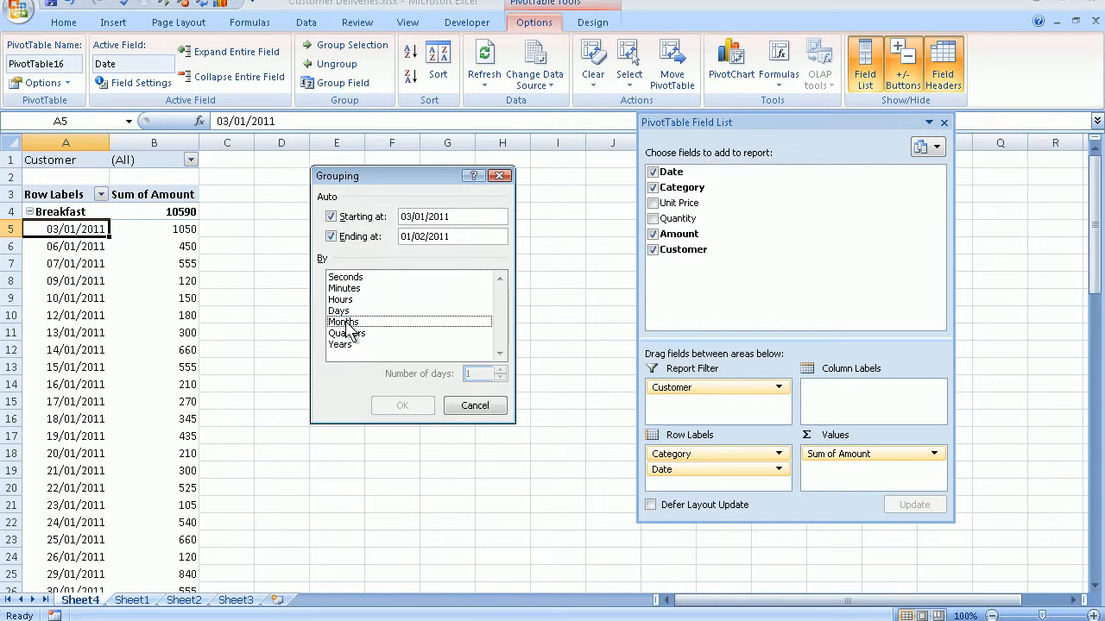
left_click(339, 311)
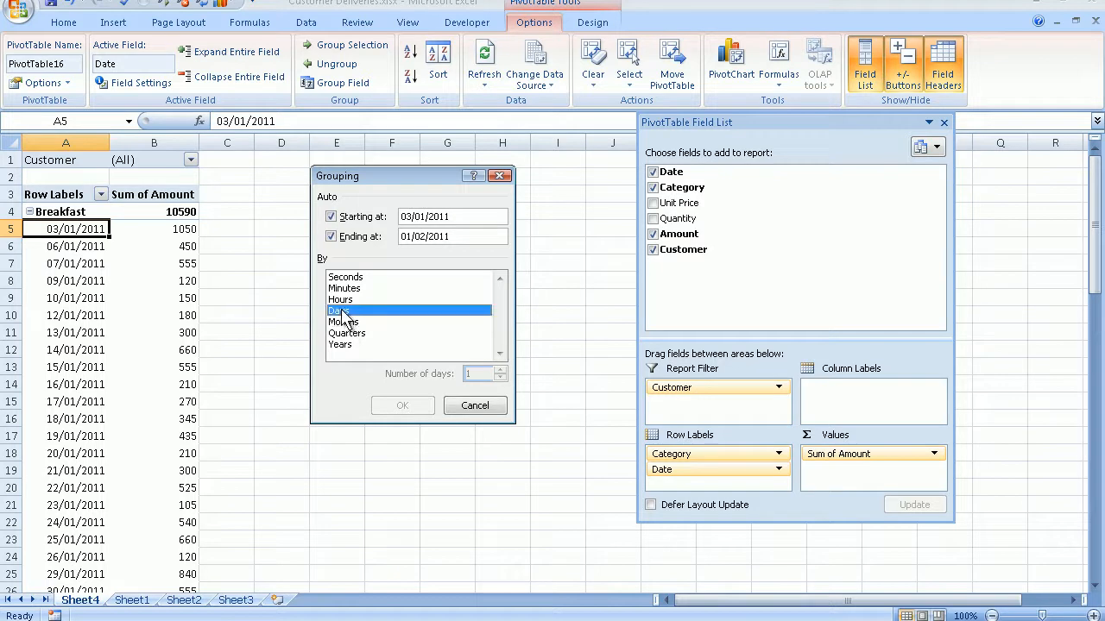
left_click(338, 310)
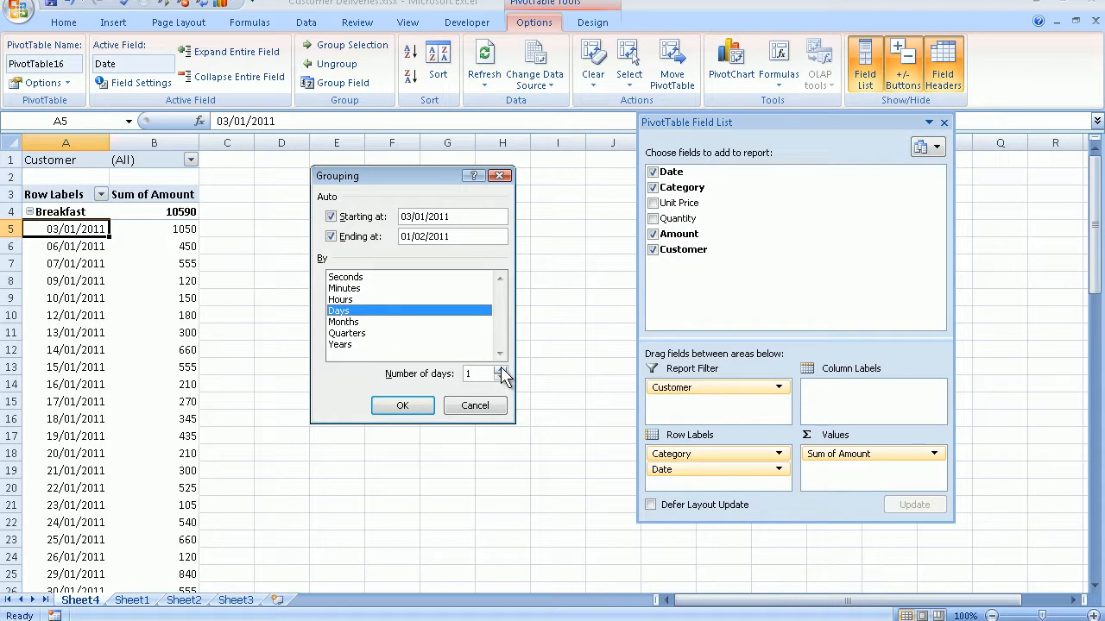
left_click(500, 370)
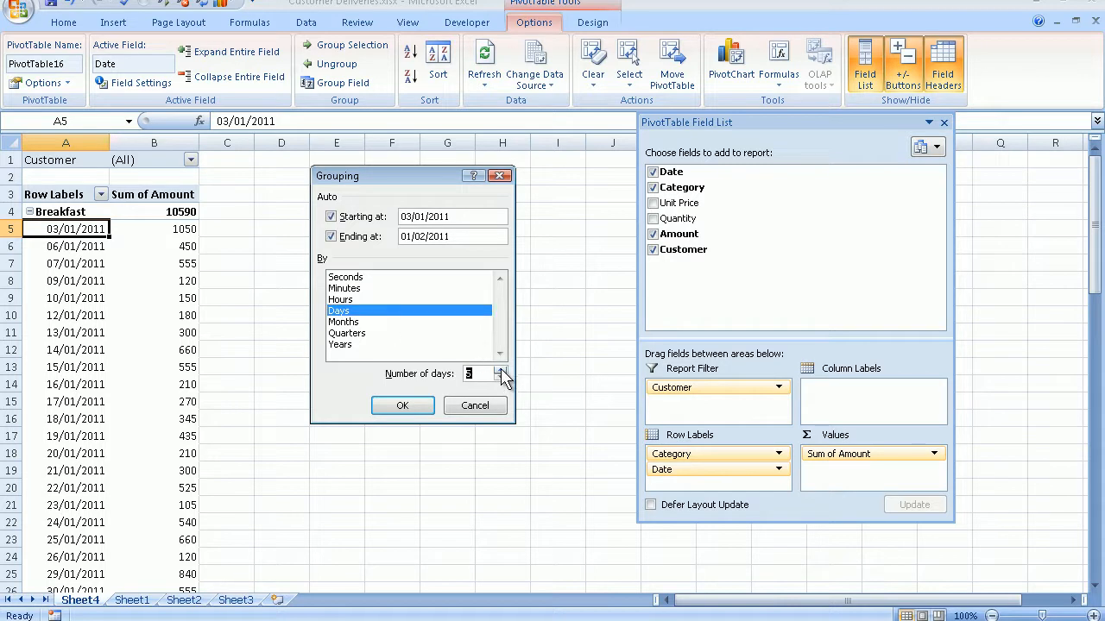
left_click(501, 370)
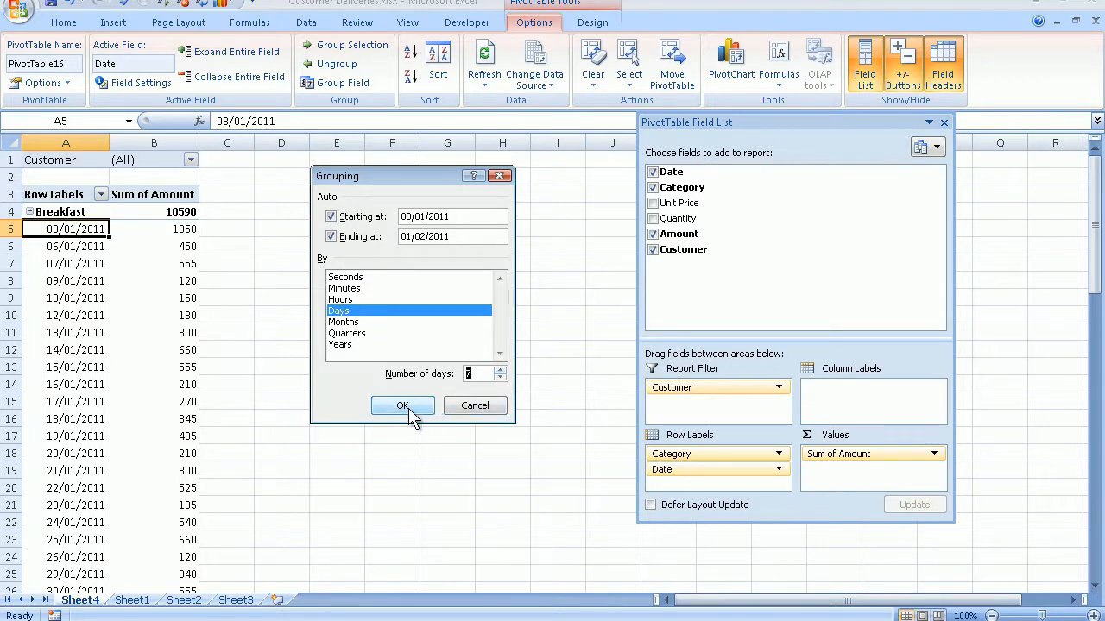
left_click(402, 406)
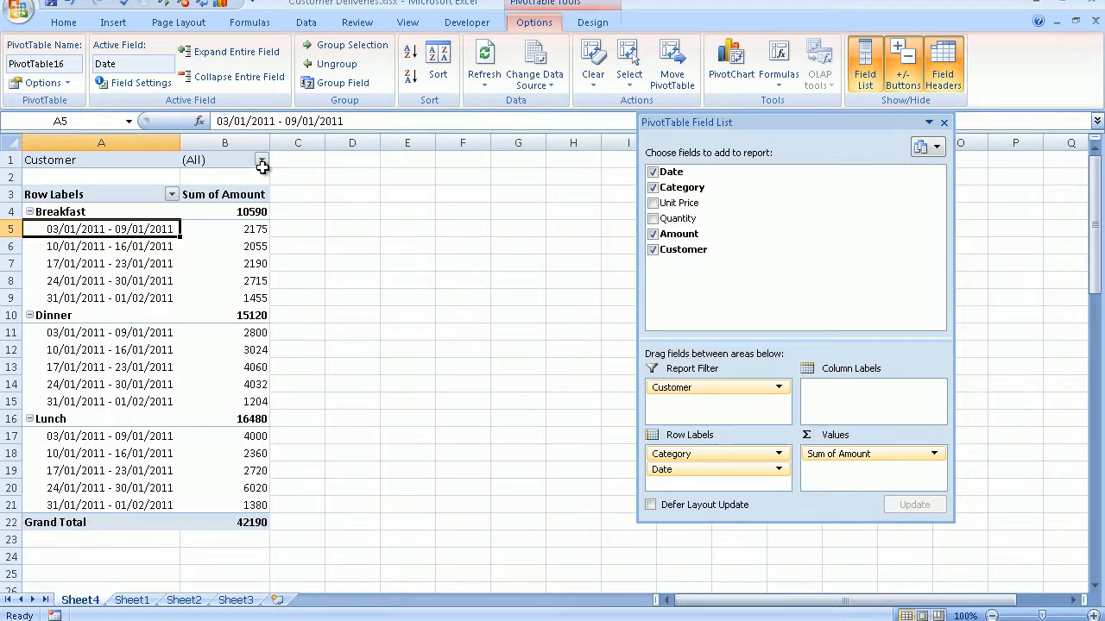
Step: Set the Customer report filter to Chris Travel only (grand total 3,132)
left_click(263, 161)
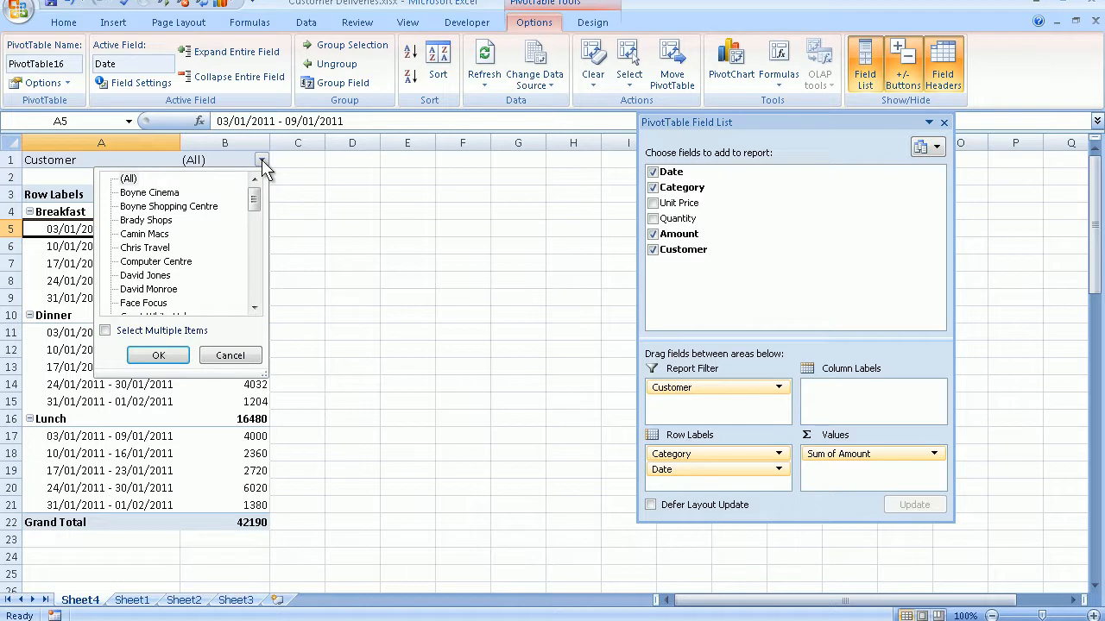
mouse_move(260, 211)
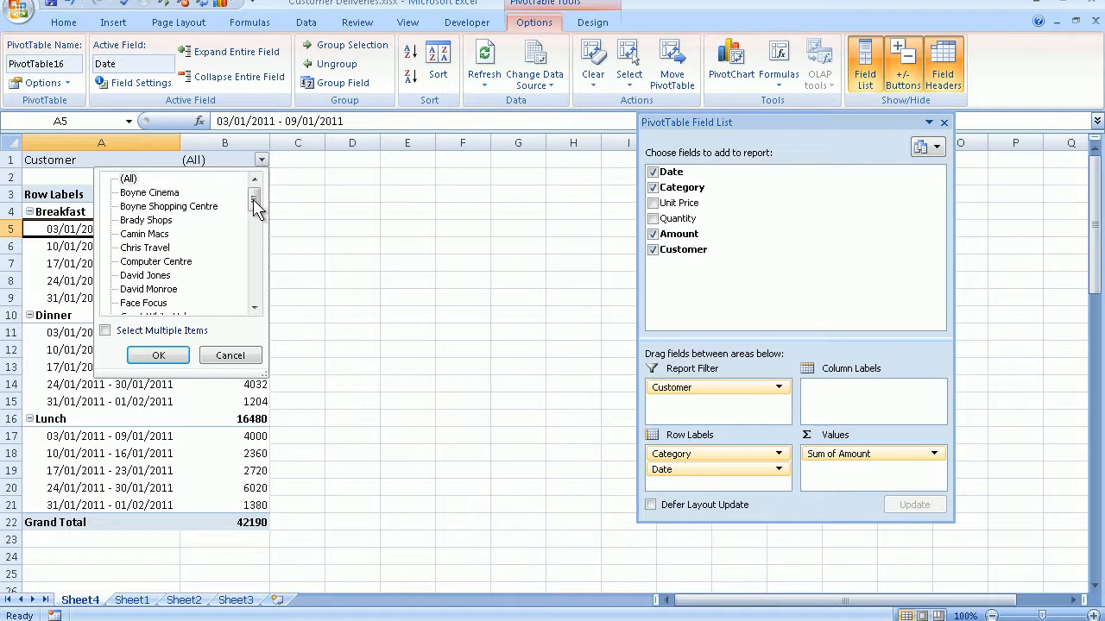
left_click(254, 201)
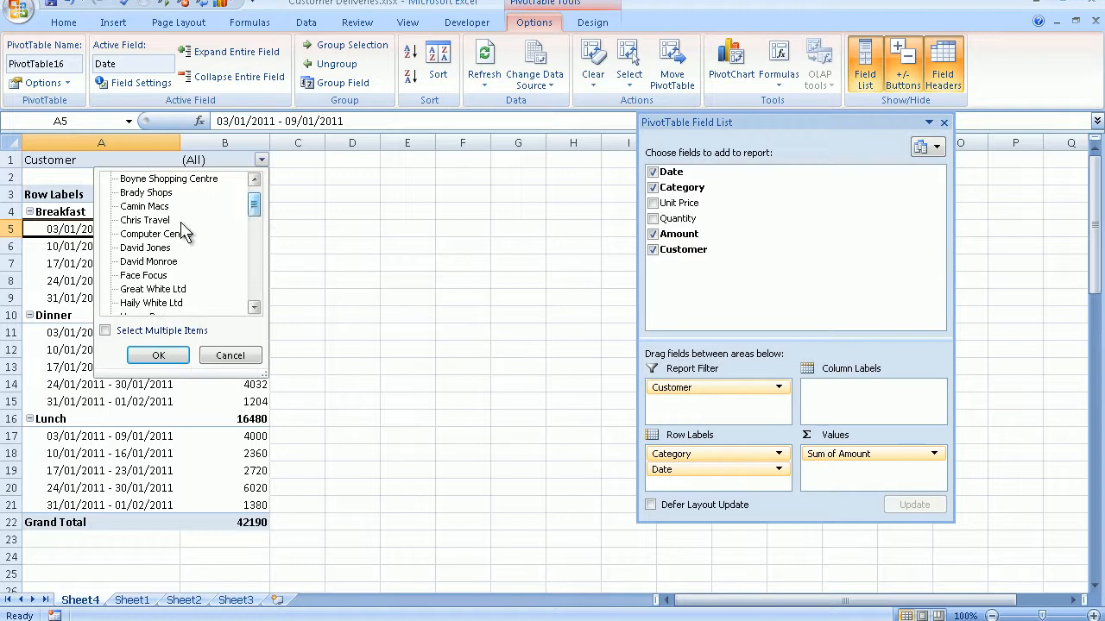
mouse_move(164, 239)
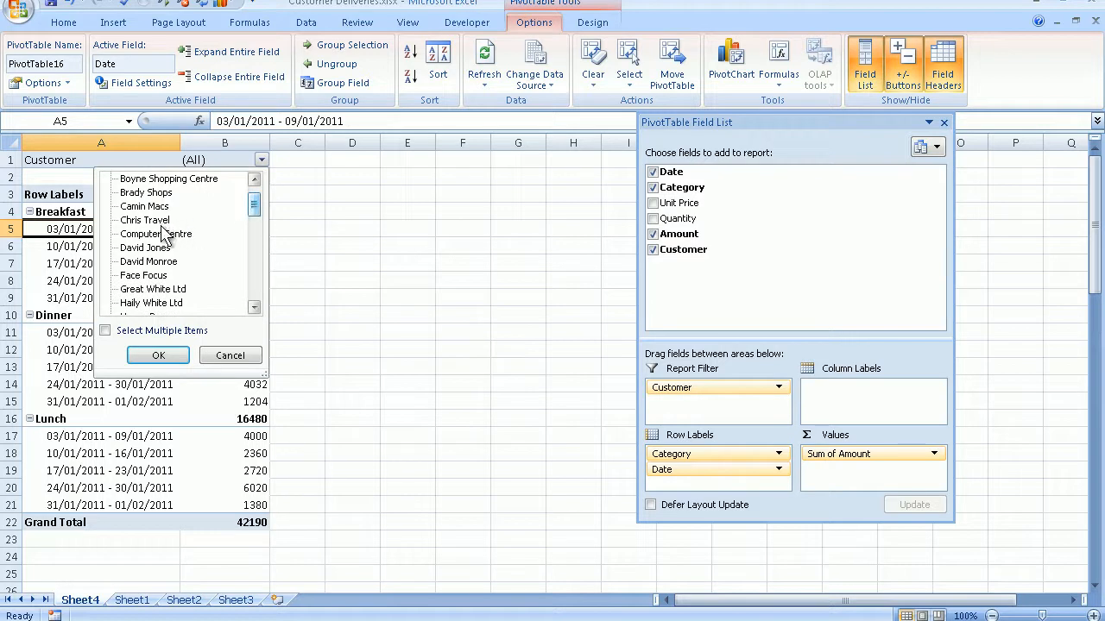
left_click(145, 220)
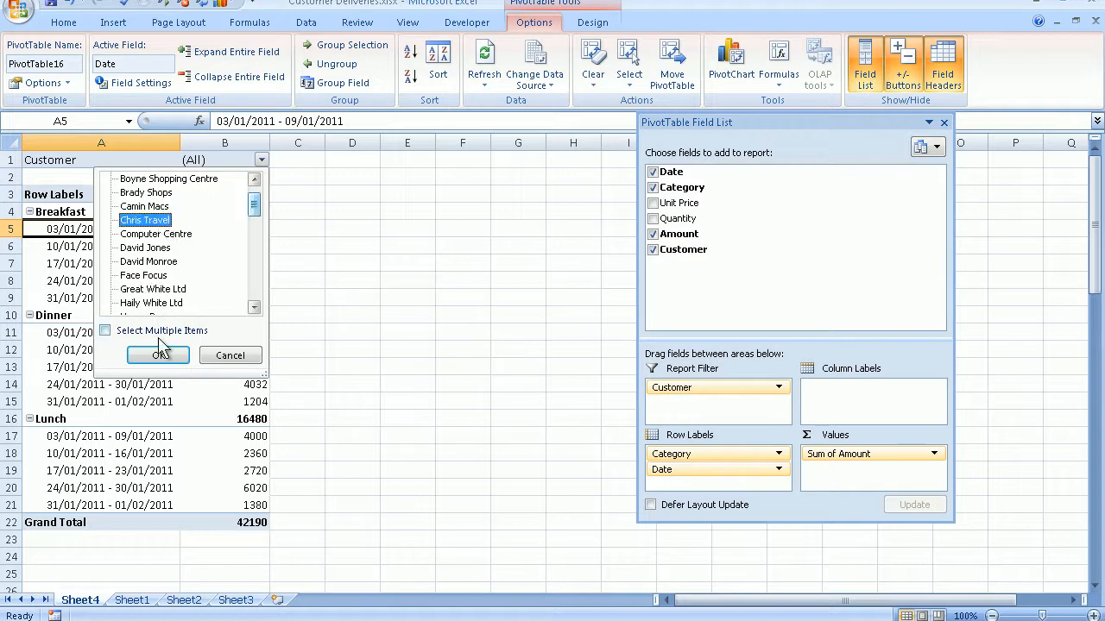
left_click(159, 356)
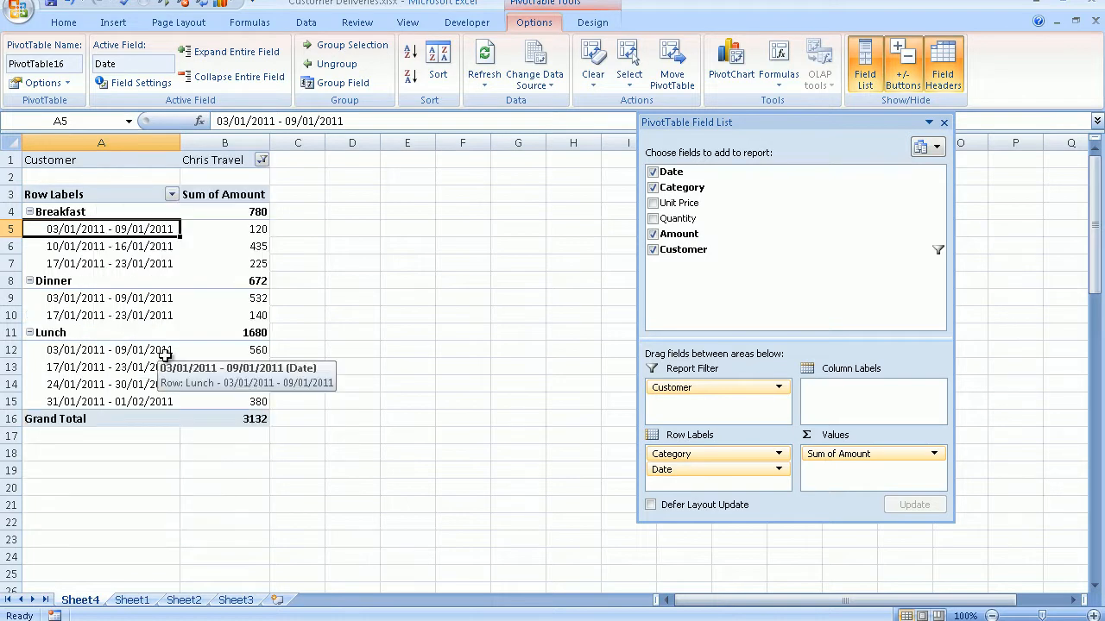
mouse_move(304, 320)
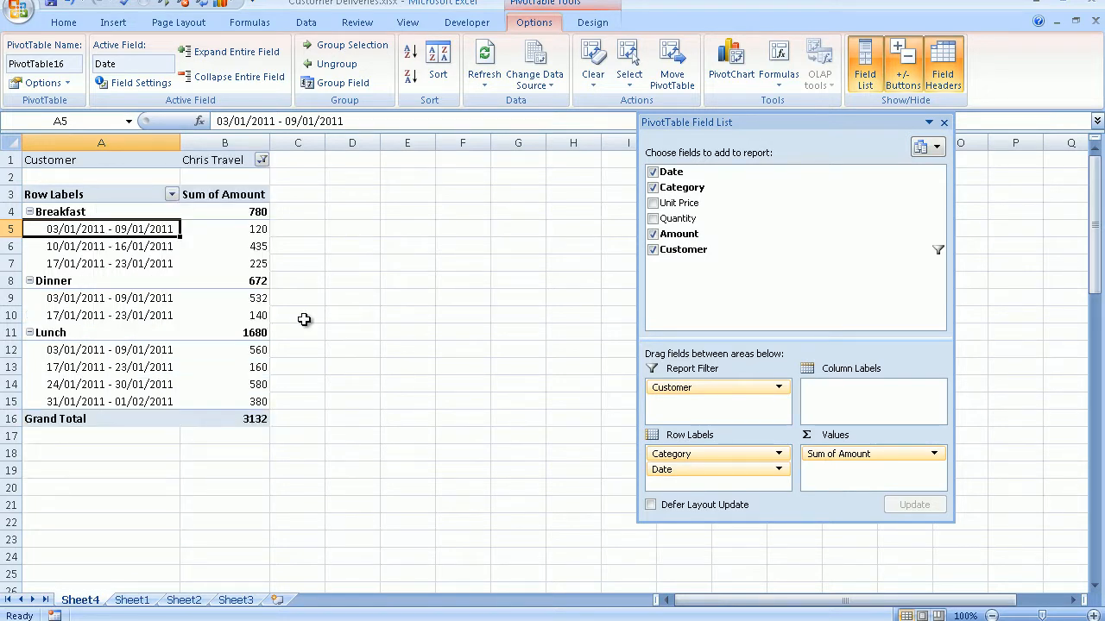
mouse_move(290, 178)
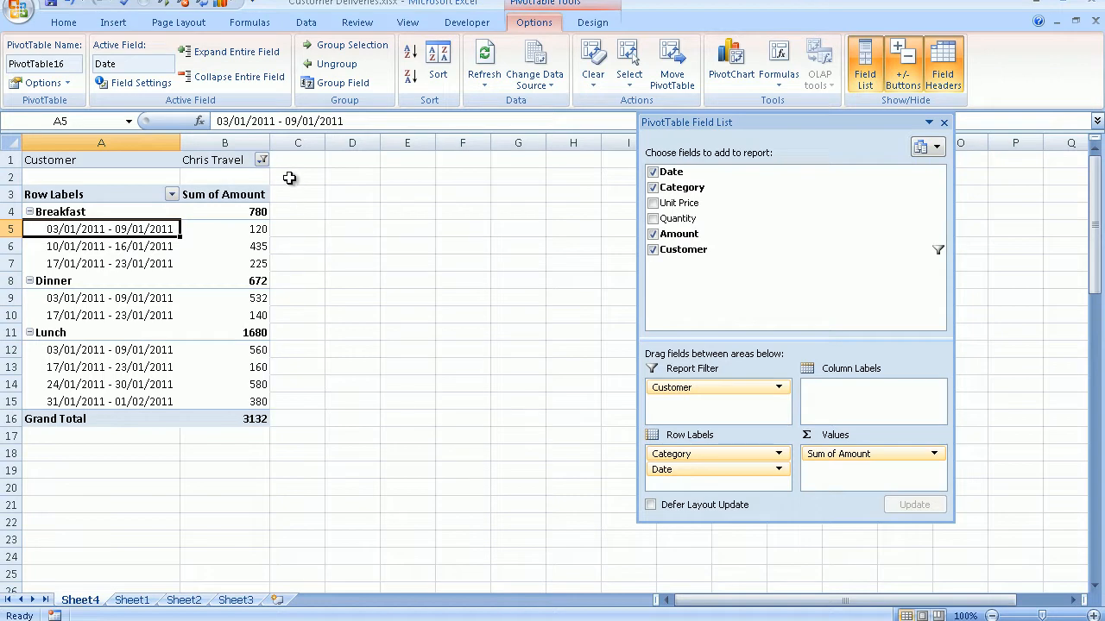
mouse_move(266, 173)
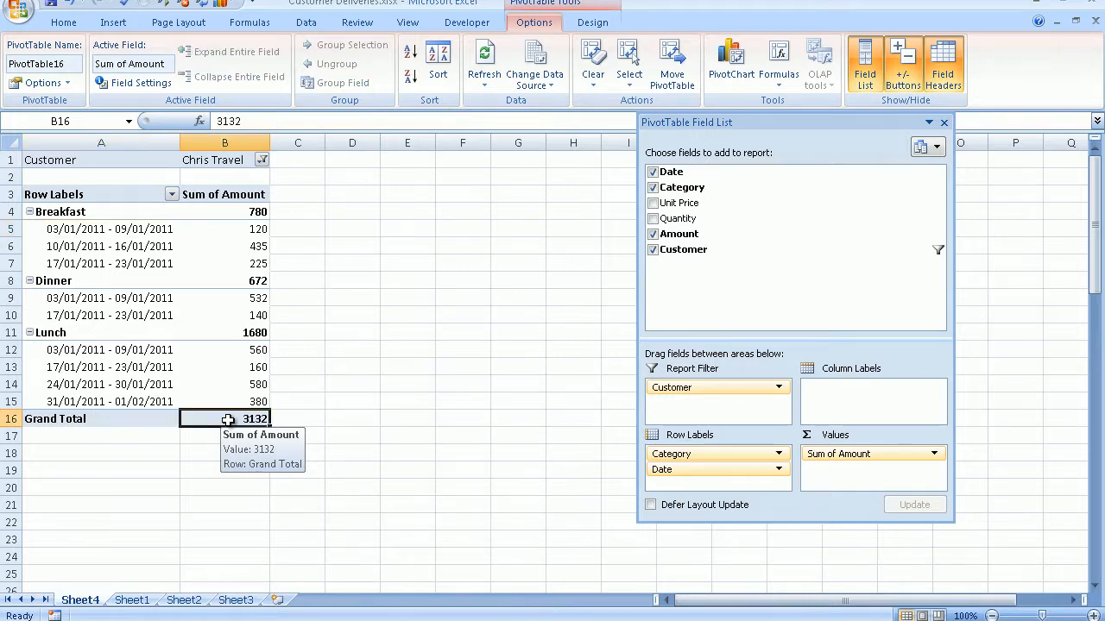
Step: Format the Sum of Amount values as € currency with two decimals
right_click(224, 420)
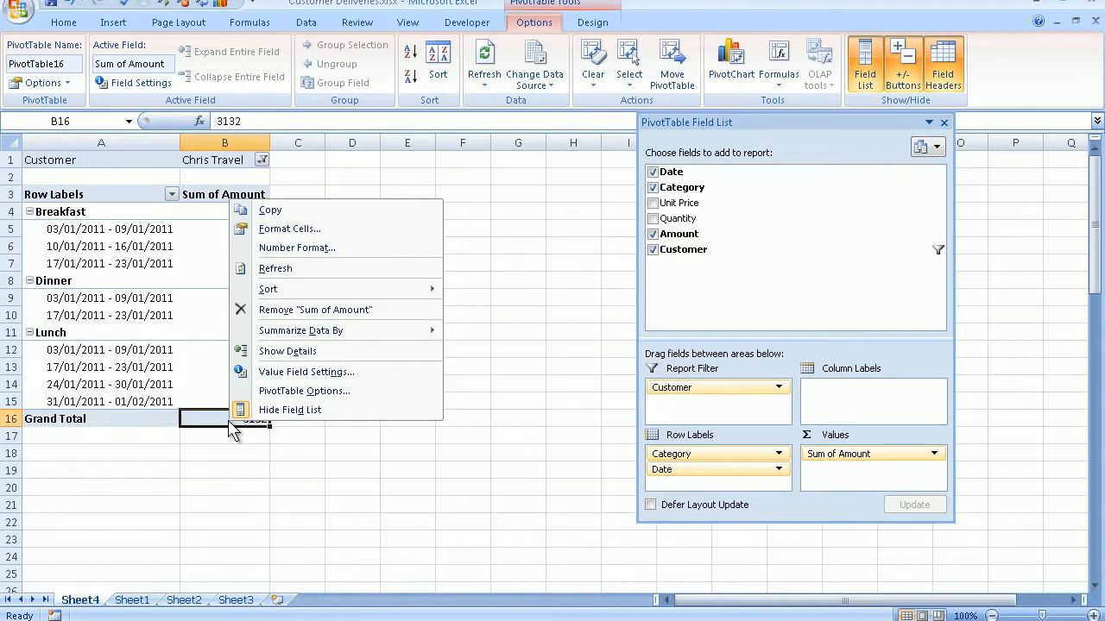
mouse_move(311, 249)
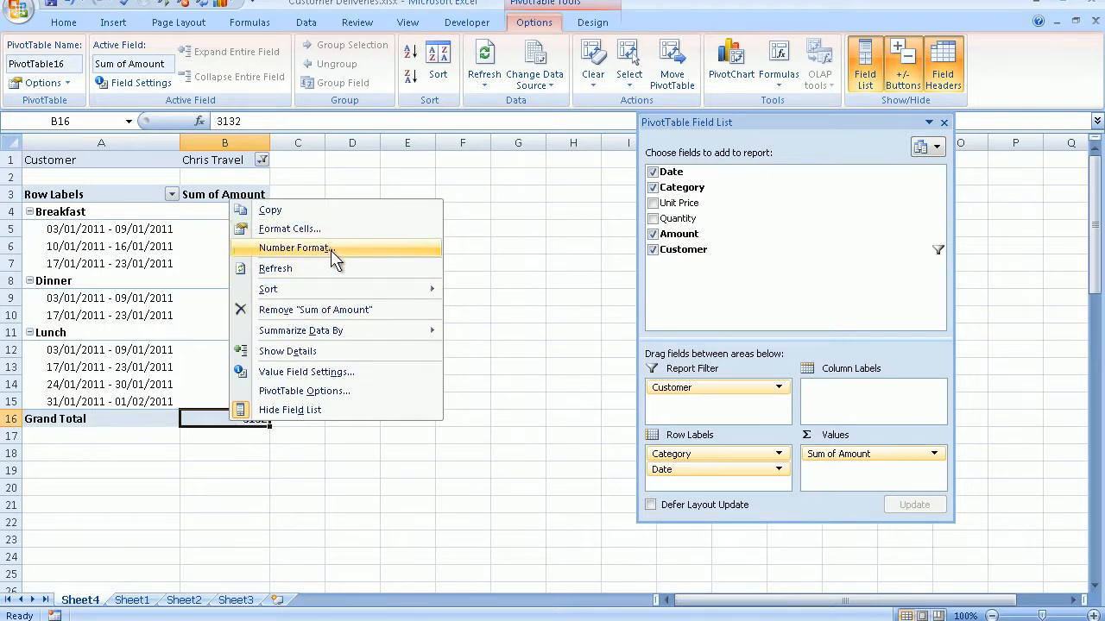
left_click(293, 249)
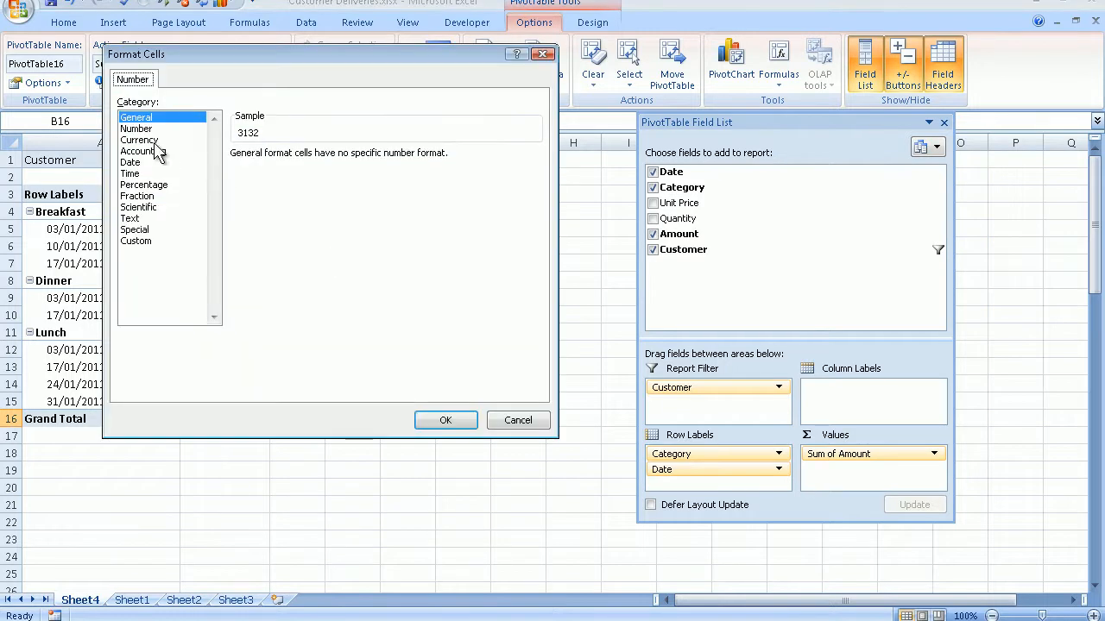
left_click(139, 140)
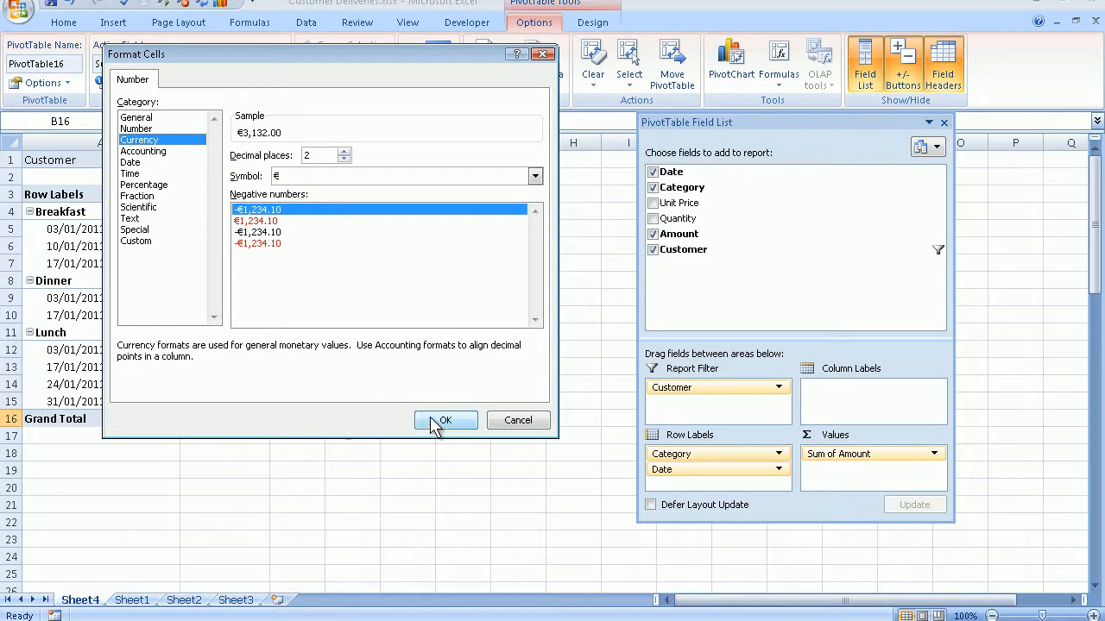
left_click(446, 421)
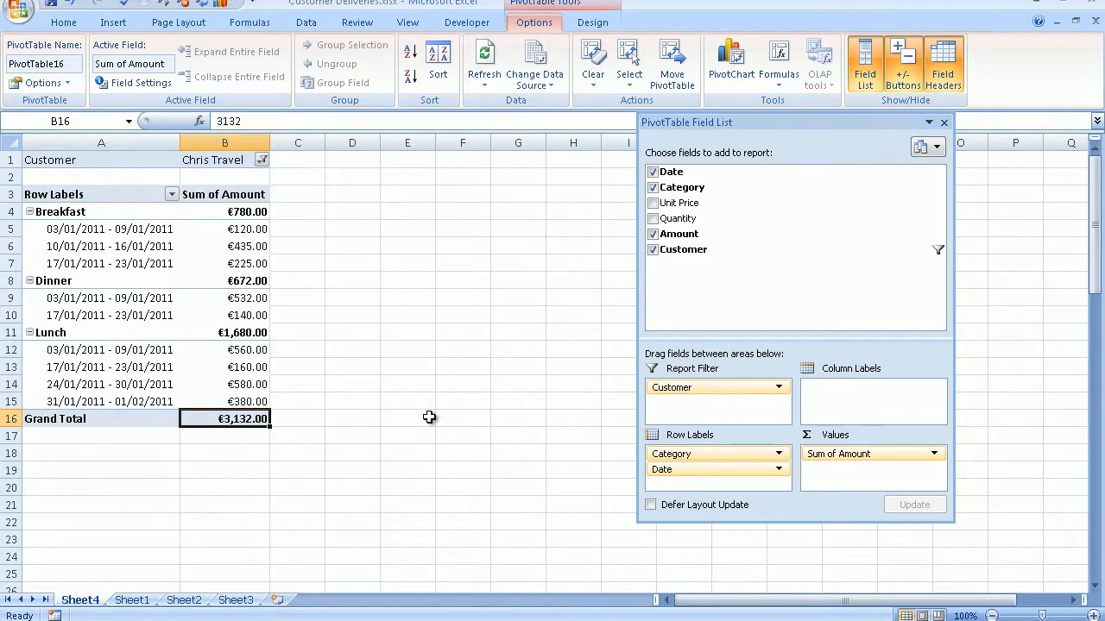